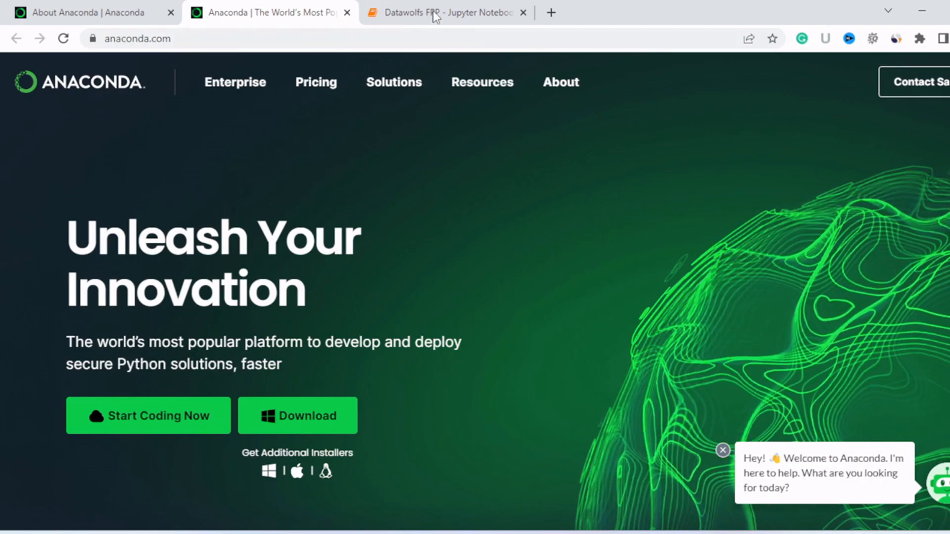
- Switch to the Datawolfs FPP notebook and scroll to view the 'My first graph!' plot
{"action": "left_click", "coordinate": [445, 12]}
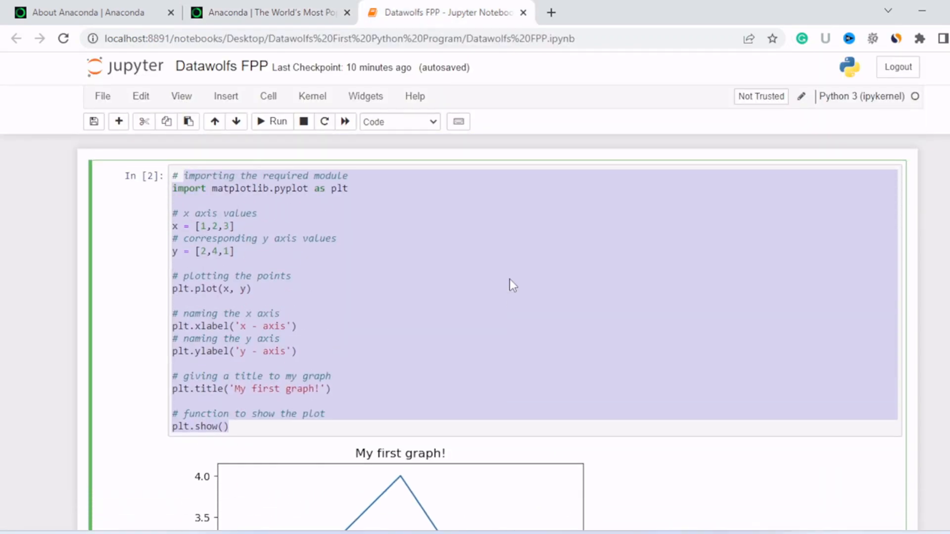
{"action": "left_click", "coordinate": [190, 176]}
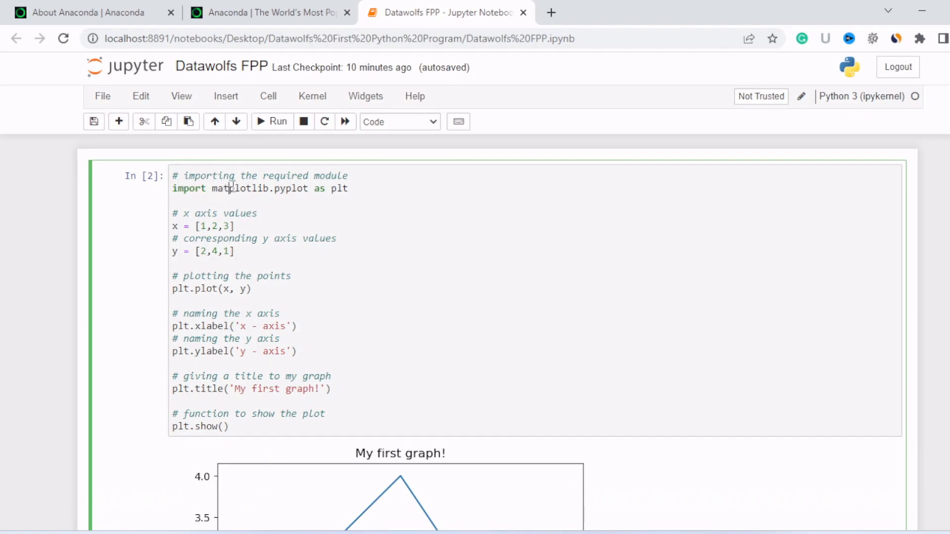
{"action": "scroll", "scroll_direction": "down", "scroll_amount": 3}
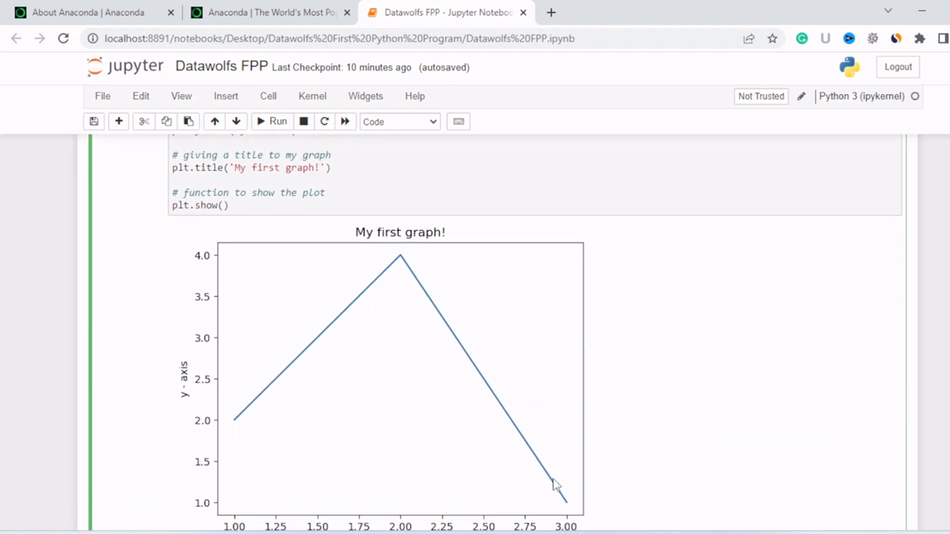
{"action": "scroll", "scroll_direction": "up", "scroll_amount": 3}
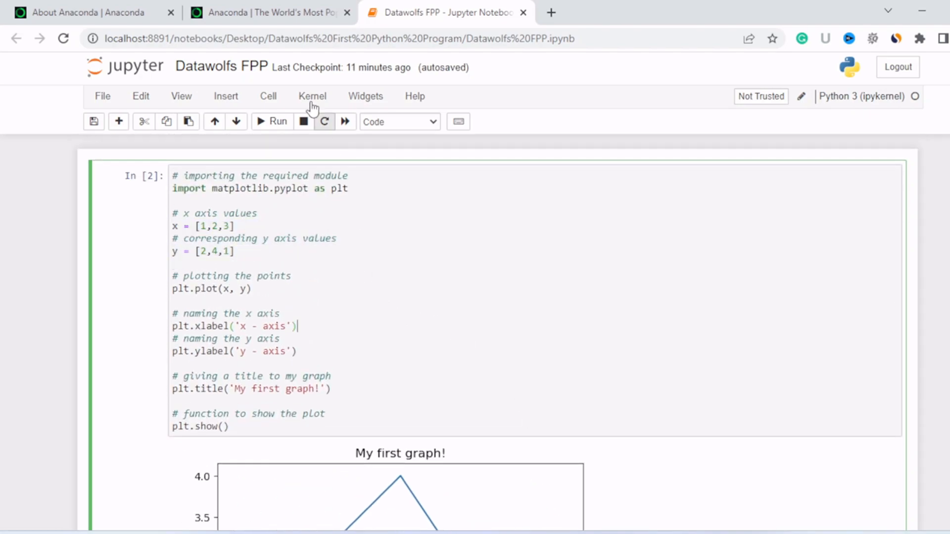
- Browse the Anaconda home page and the About Anaconda history section
{"action": "left_click", "coordinate": [270, 11]}
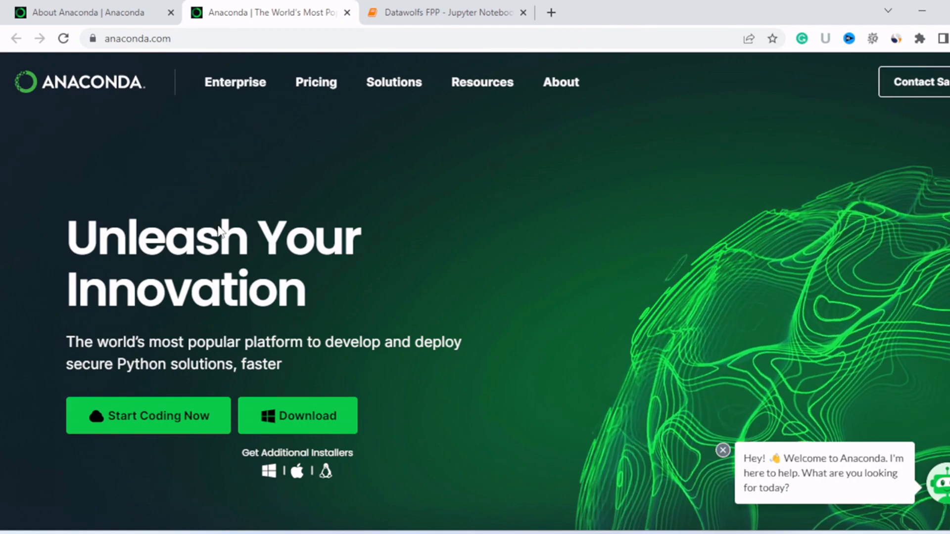
{"action": "scroll", "scroll_direction": "down", "scroll_amount": 3}
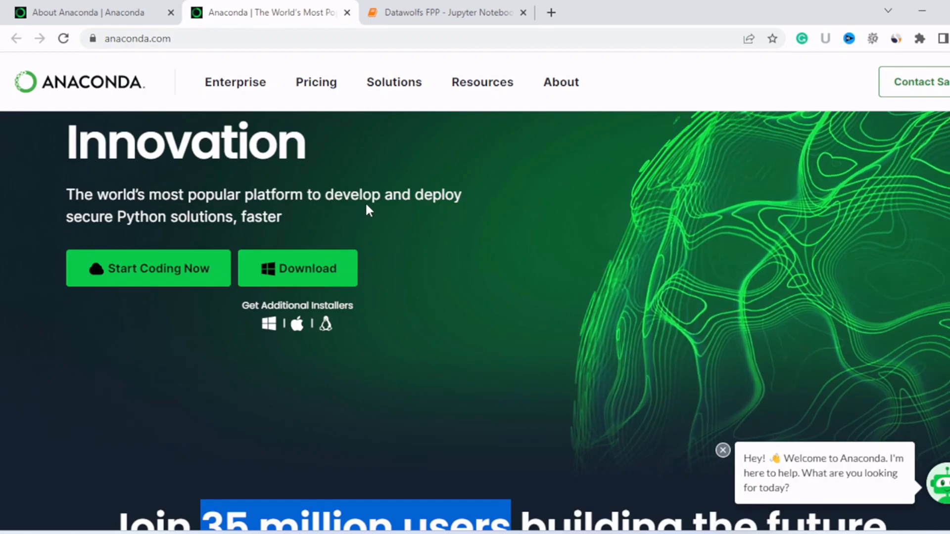
{"action": "mouse_move", "coordinate": [268, 236]}
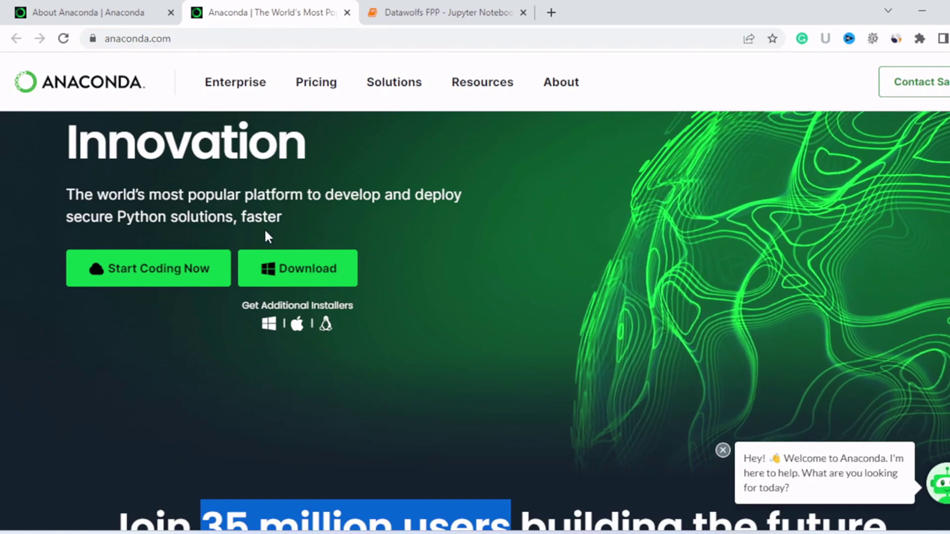
{"action": "left_click", "coordinate": [561, 81]}
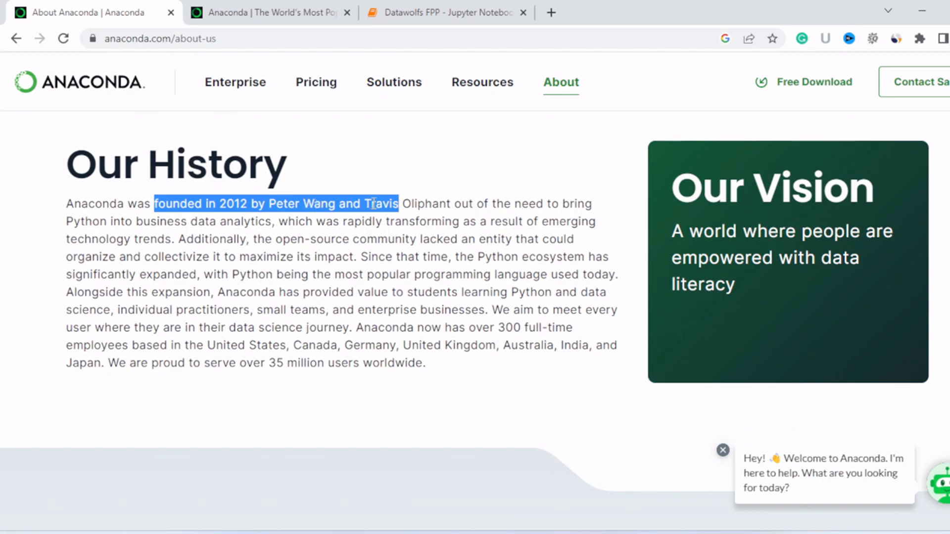
{"action": "scroll", "scroll_direction": "down", "scroll_amount": 3}
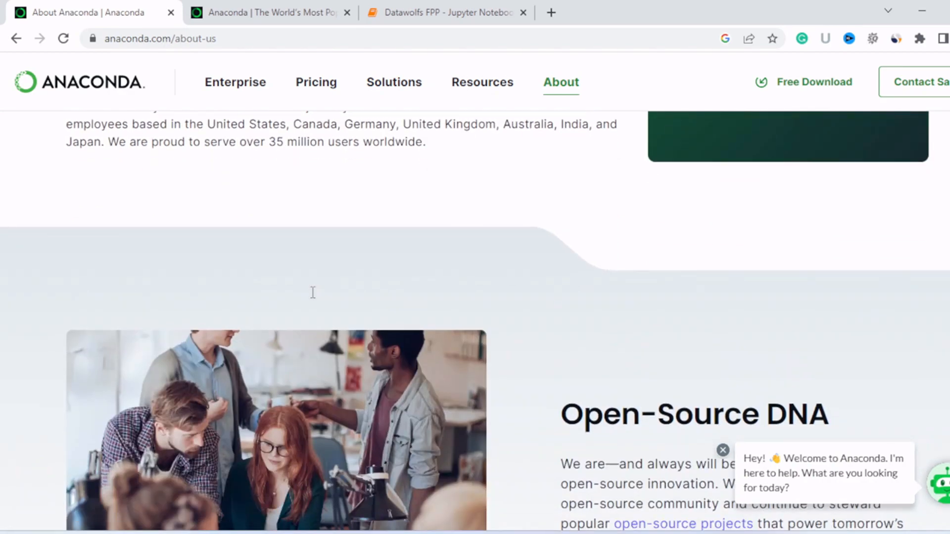
{"action": "scroll", "scroll_direction": "down", "scroll_amount": 3}
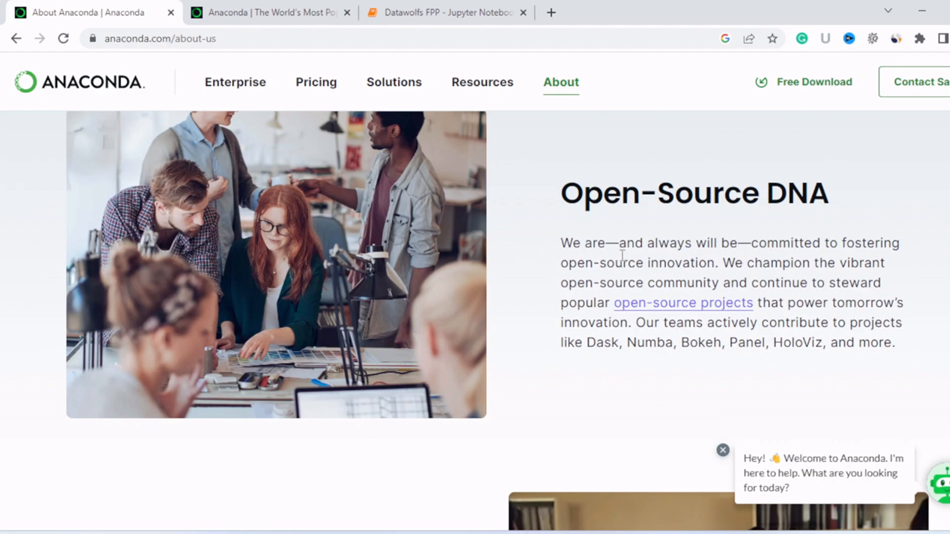
{"action": "scroll", "scroll_direction": "down", "scroll_amount": 3}
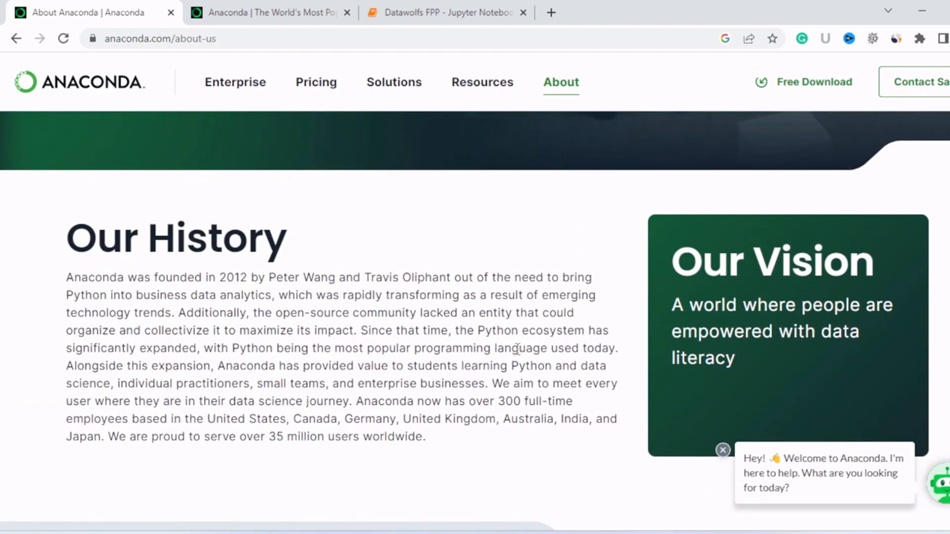
{"action": "left_click", "coordinate": [198, 12]}
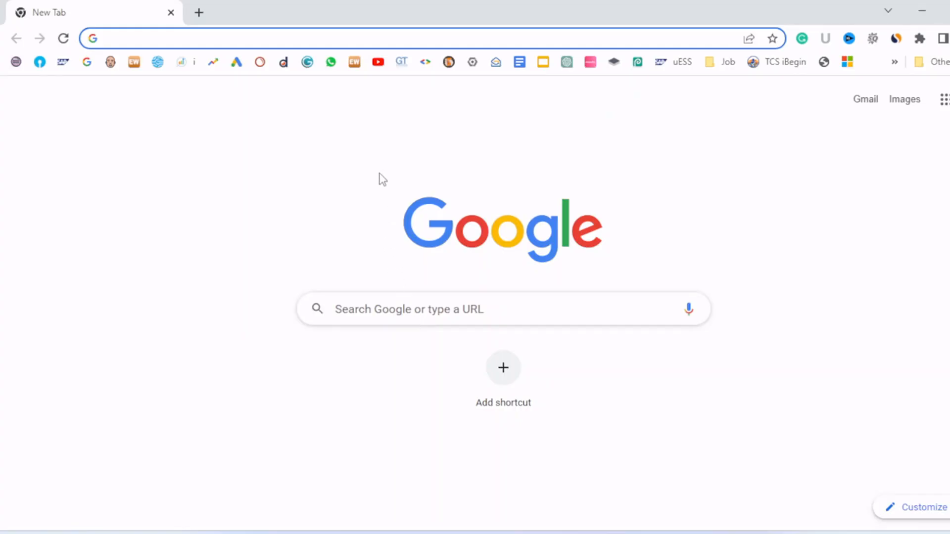
{"action": "mouse_move", "coordinate": [388, 122]}
{"action": "type", "text": "a"}
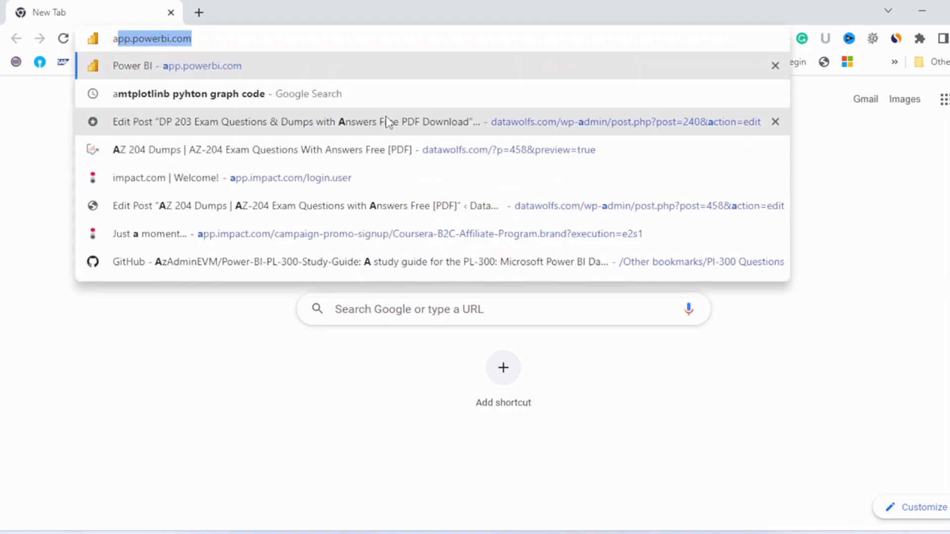
- Search Google for 'install anaconda in windows' using the address bar suggestion
{"action": "type", "text": "install ana"}
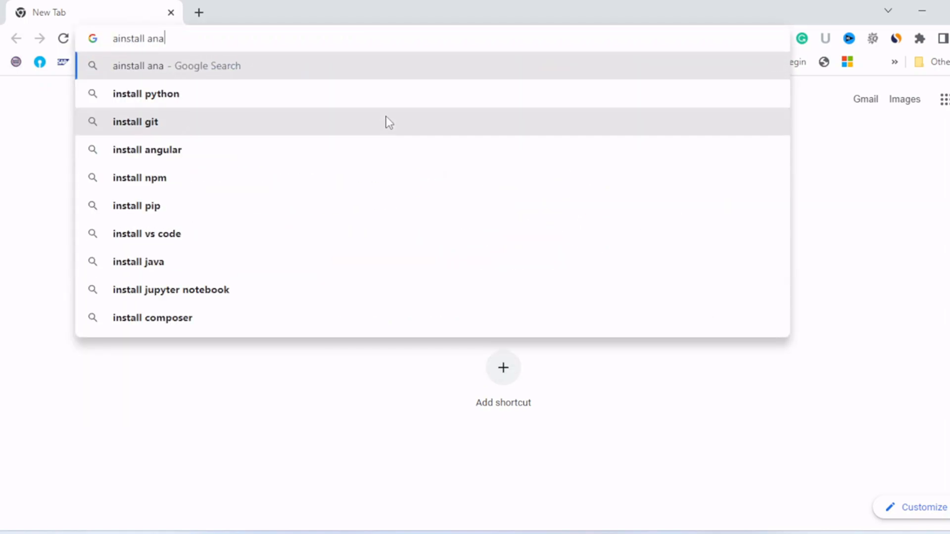
{"action": "type", "text": "conda in"}
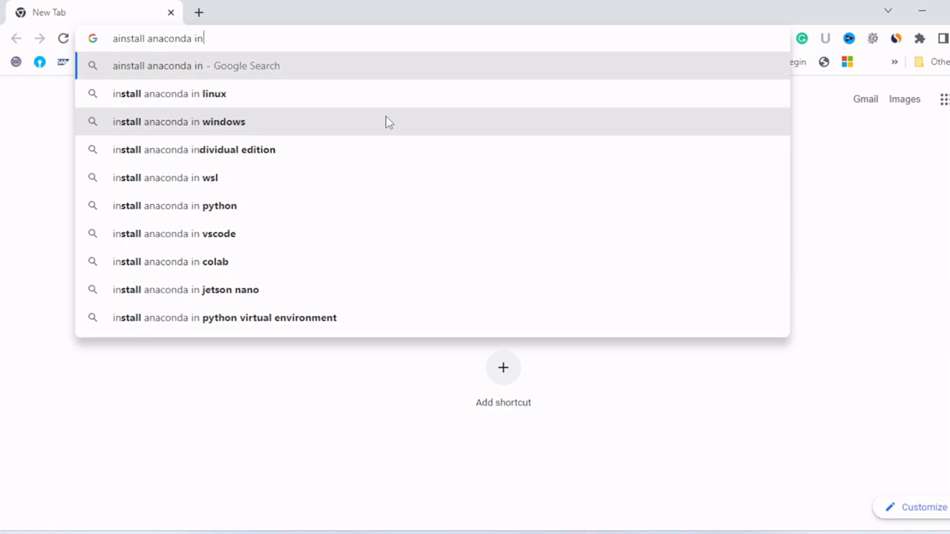
{"action": "left_click", "coordinate": [178, 122]}
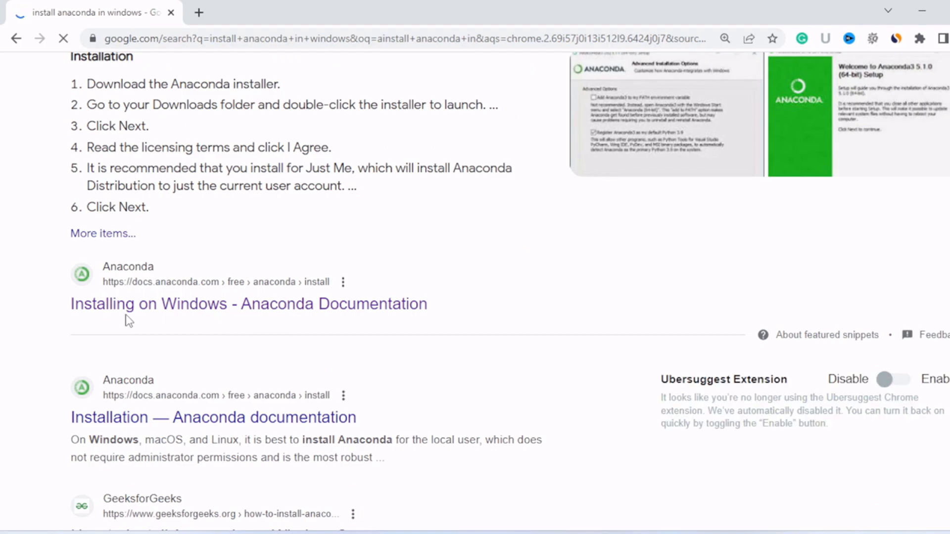
- Follow the Installing on Windows docs to download the Anaconda3 2023.03-1 installer
{"action": "left_click", "coordinate": [247, 303]}
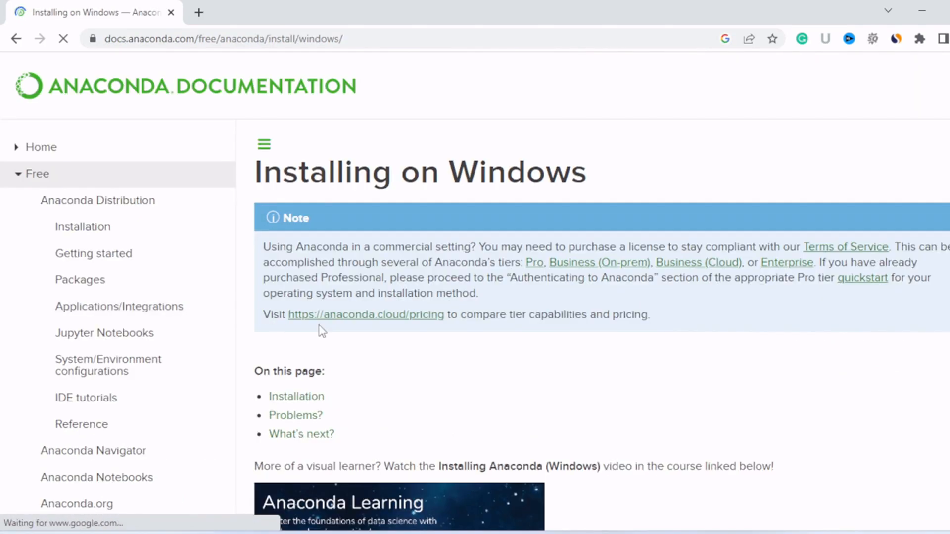
{"action": "scroll", "scroll_direction": "down", "scroll_amount": 3}
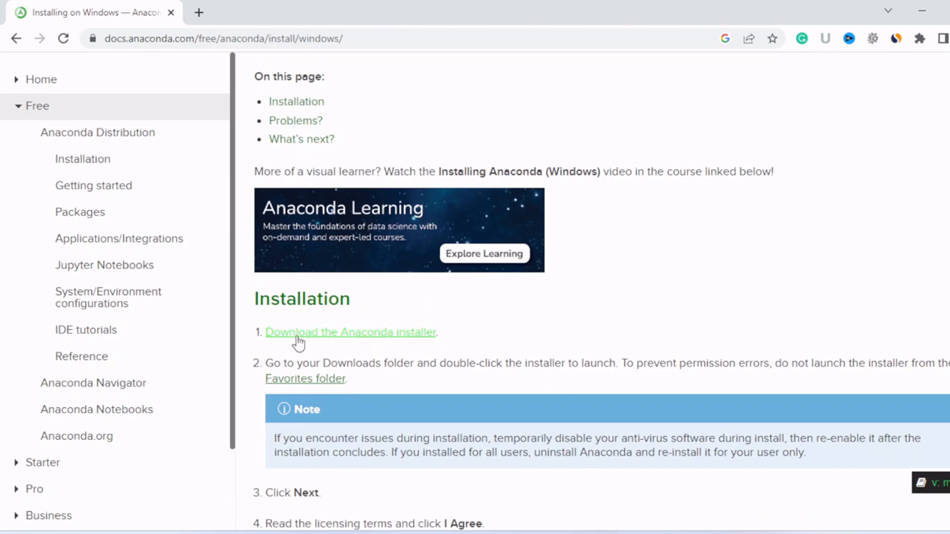
{"action": "mouse_move", "coordinate": [351, 332]}
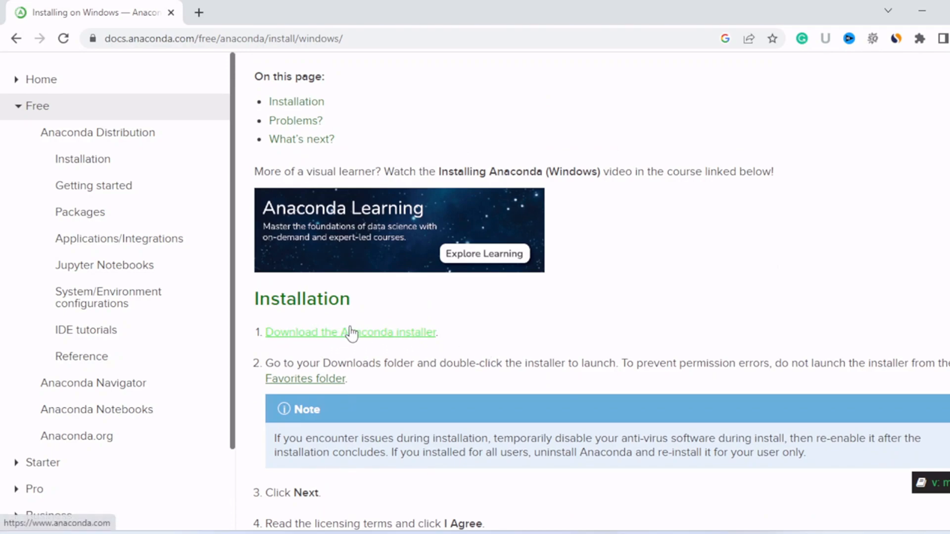
{"action": "left_click", "coordinate": [351, 332]}
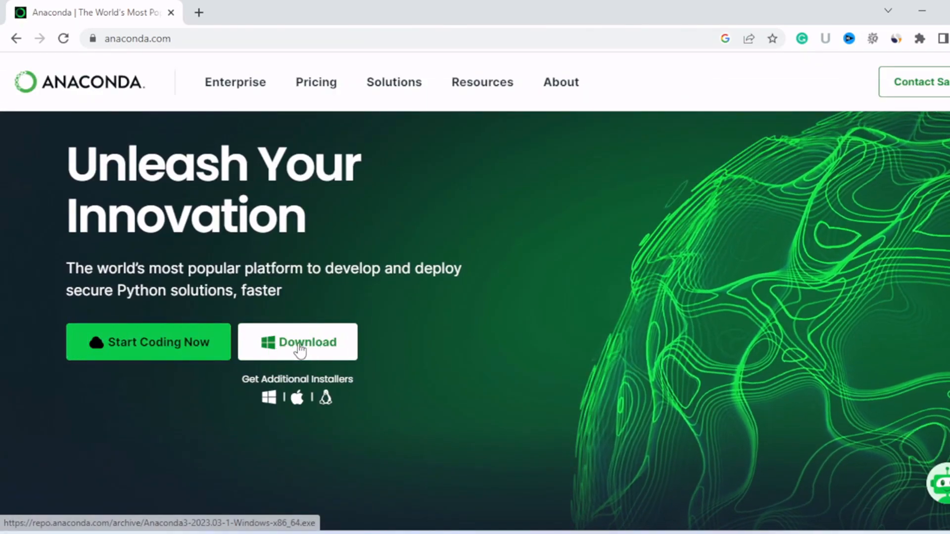
{"action": "left_click", "coordinate": [297, 342]}
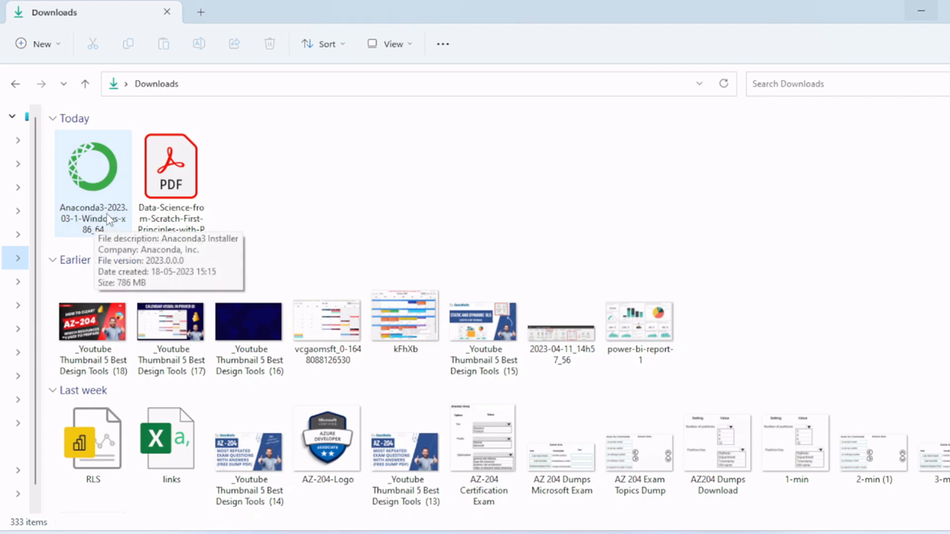
- Run the Anaconda3 installer, accept the license and install for all users
{"action": "left_click", "coordinate": [92, 170]}
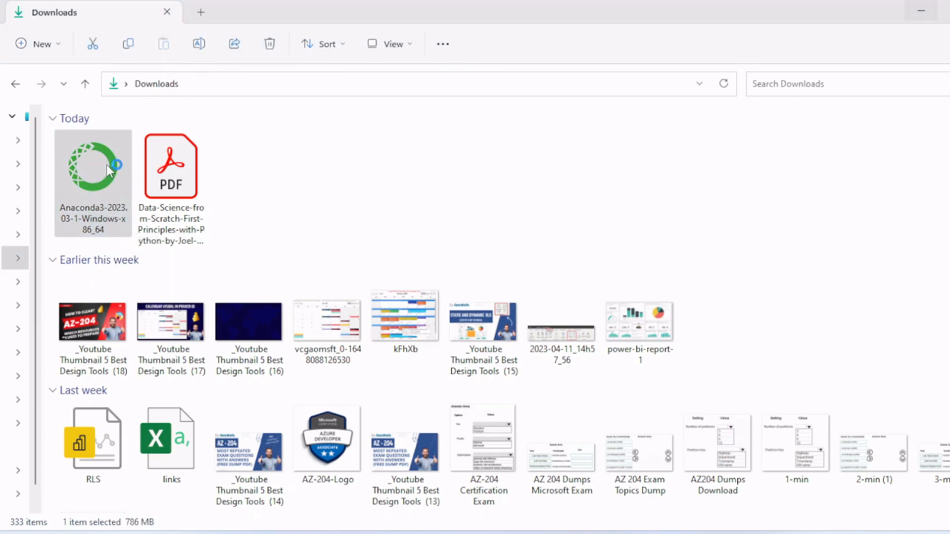
{"action": "double_click", "coordinate": [92, 167]}
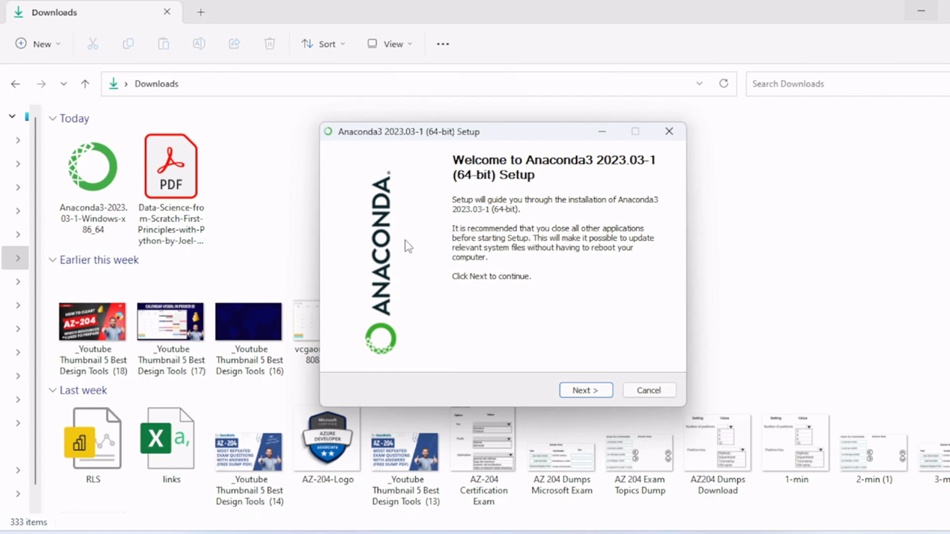
{"action": "mouse_move", "coordinate": [619, 176]}
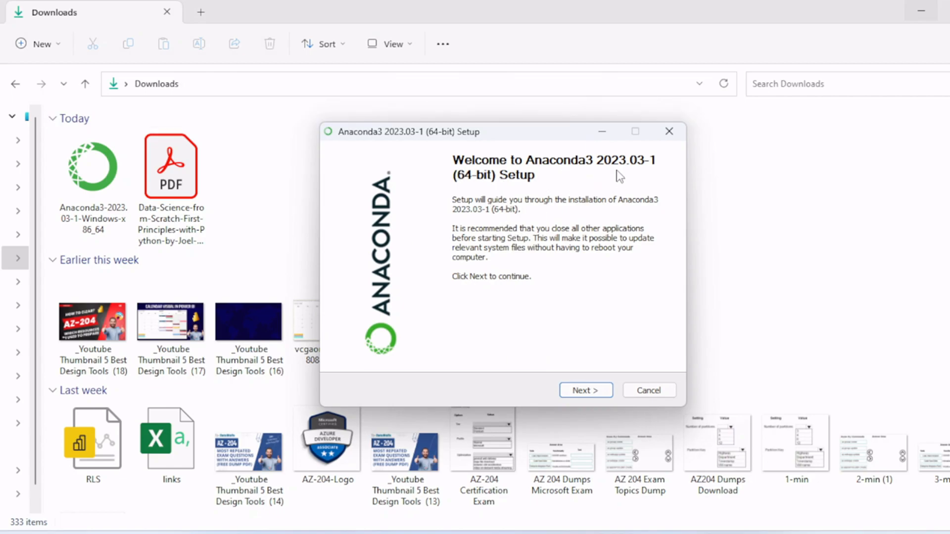
{"action": "left_click", "coordinate": [585, 389]}
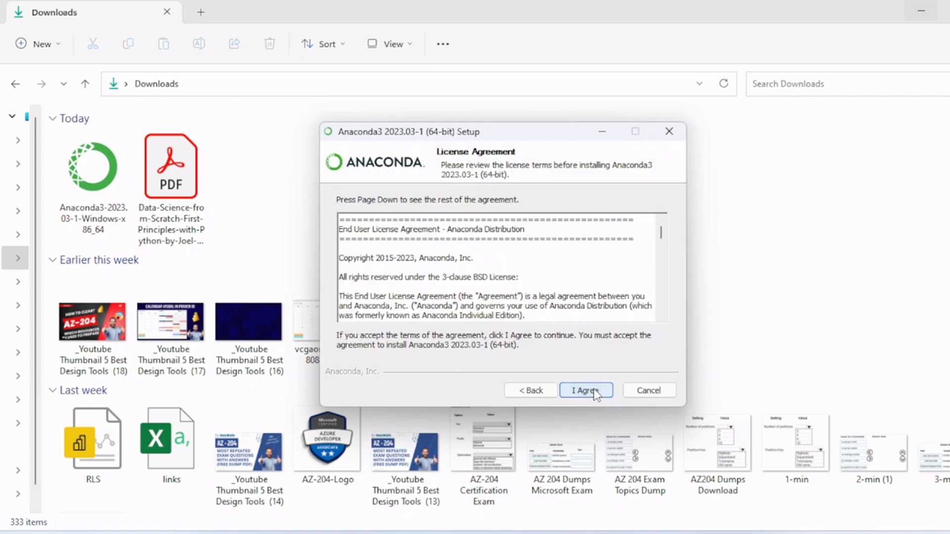
{"action": "left_click", "coordinate": [585, 390]}
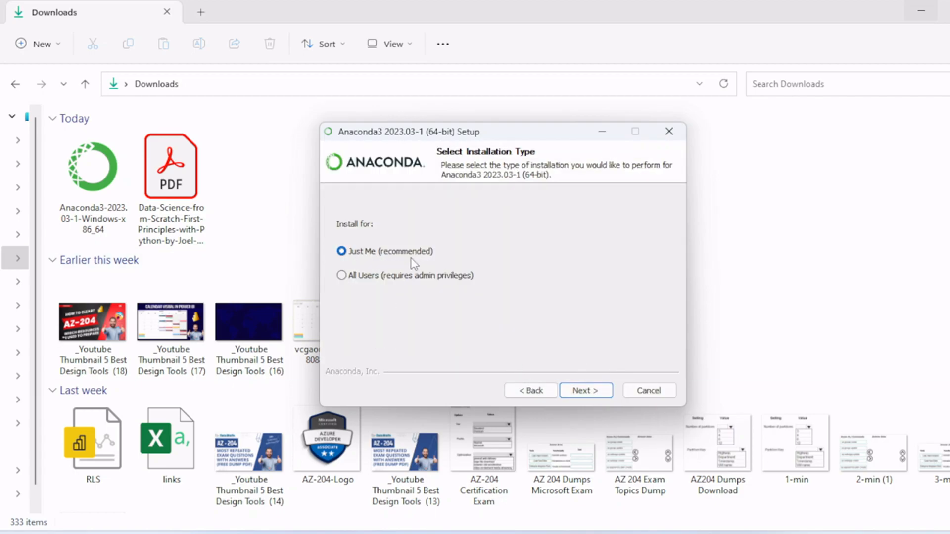
{"action": "left_click", "coordinate": [342, 276]}
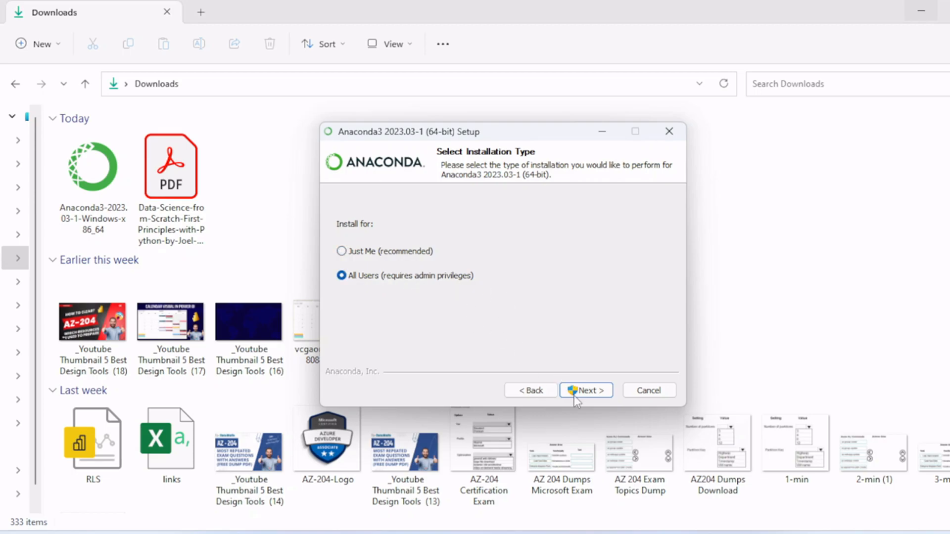
{"action": "left_click", "coordinate": [585, 390]}
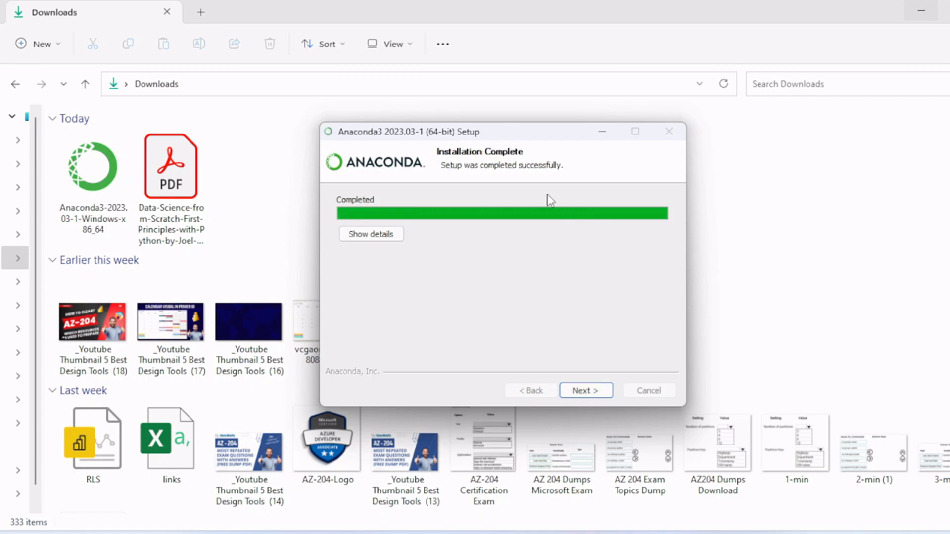
{"action": "mouse_move", "coordinate": [510, 168]}
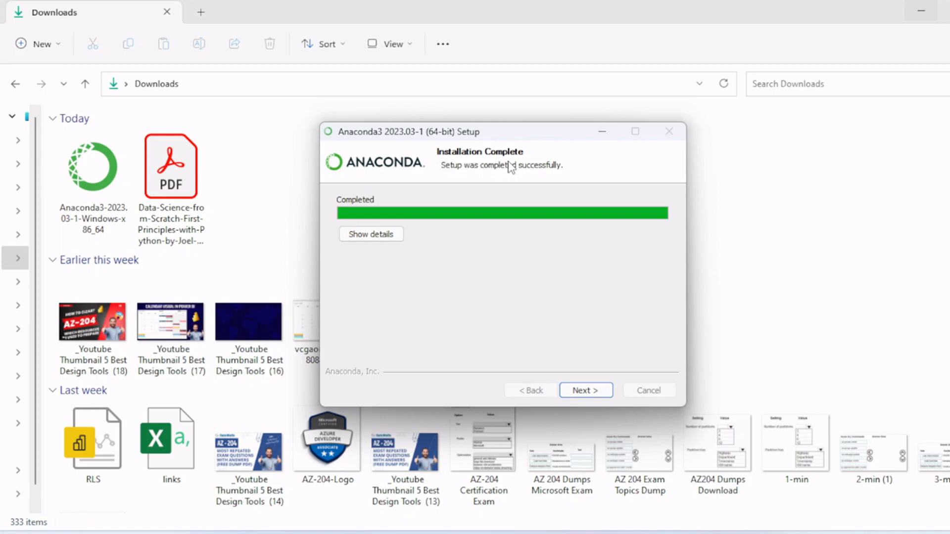
{"action": "mouse_move", "coordinate": [506, 176]}
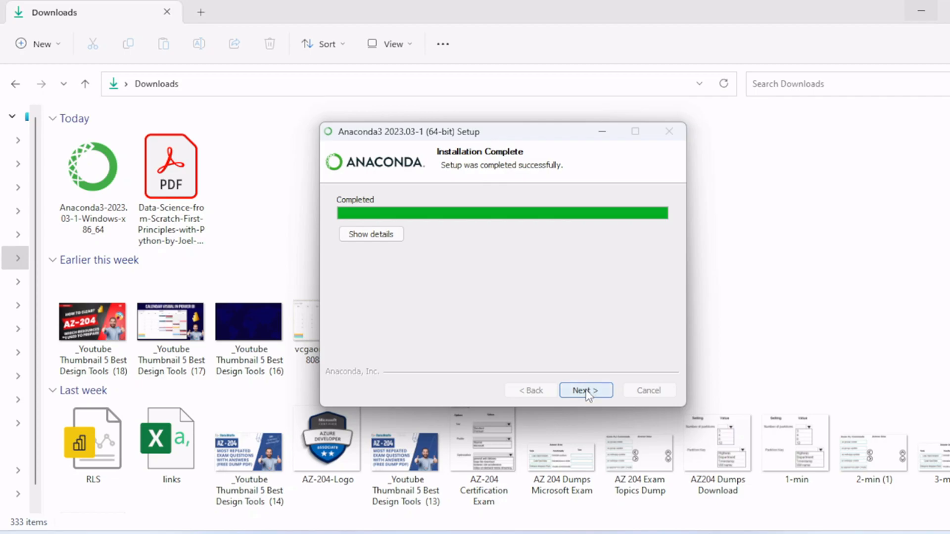
{"action": "left_click", "coordinate": [586, 390]}
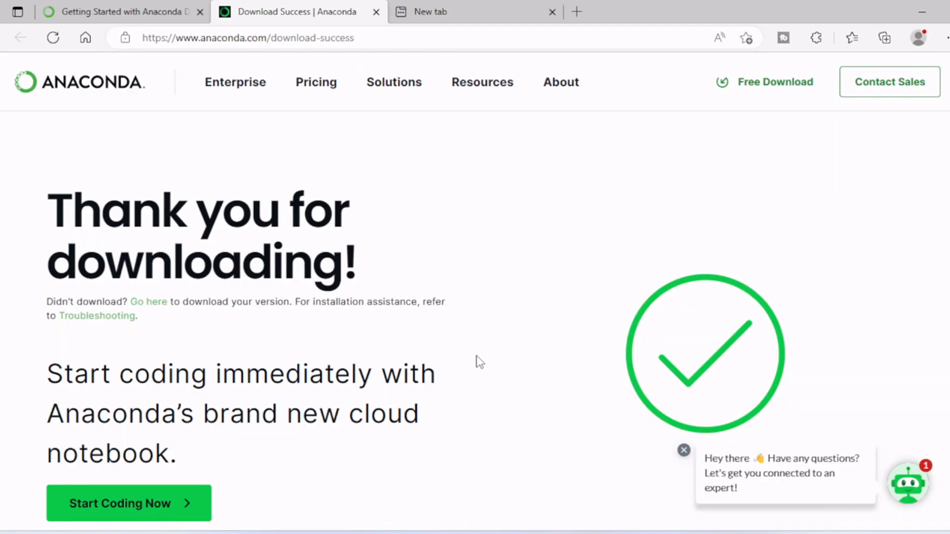
{"action": "mouse_move", "coordinate": [364, 291]}
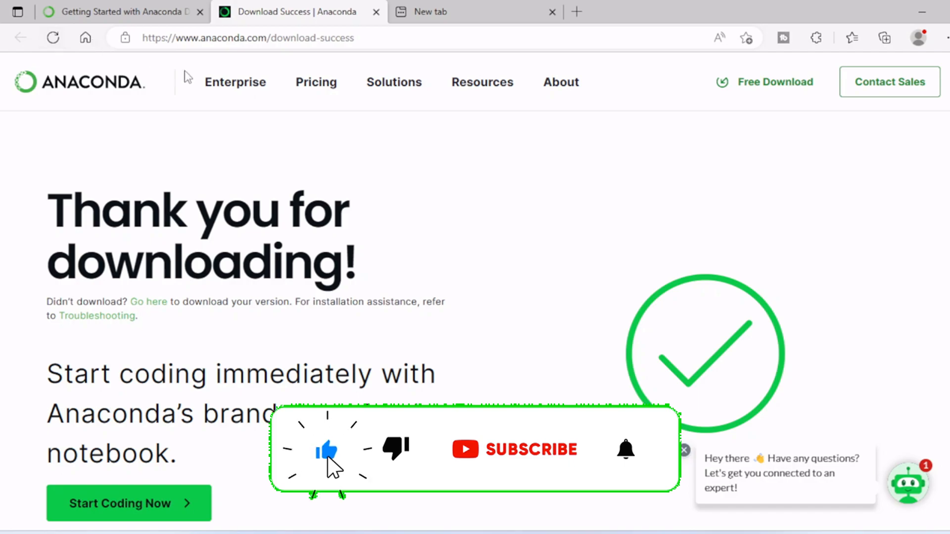
{"action": "scroll", "scroll_direction": "down", "scroll_amount": 3}
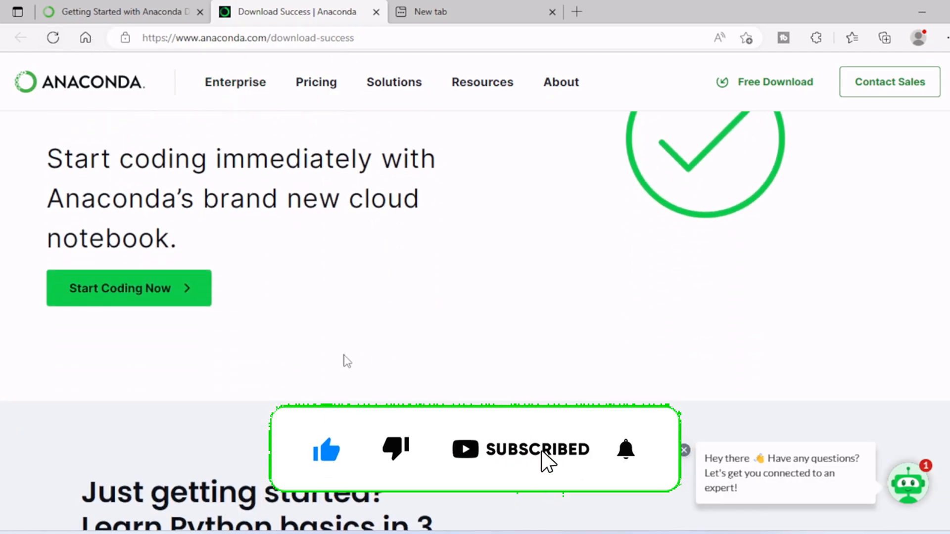
{"action": "scroll", "scroll_direction": "down", "scroll_amount": 3}
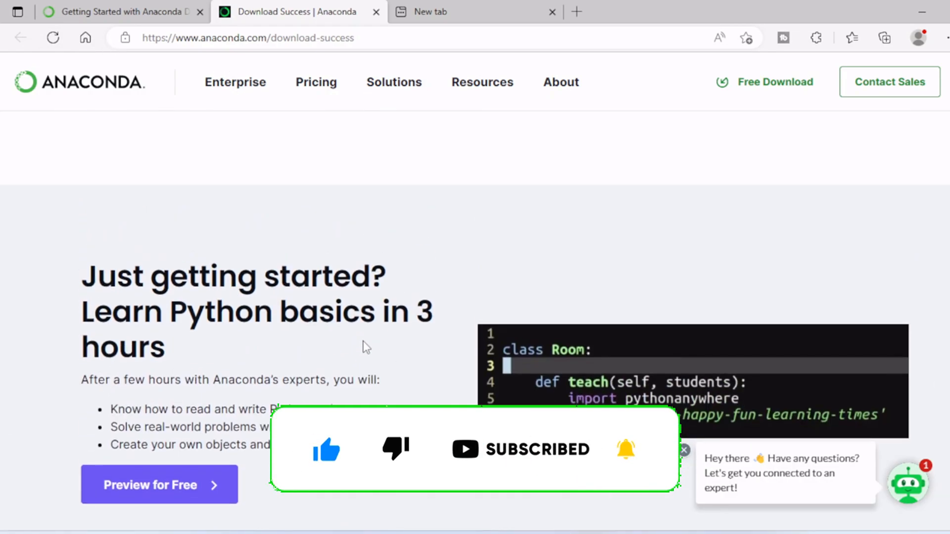
{"action": "scroll", "scroll_direction": "up", "scroll_amount": 3}
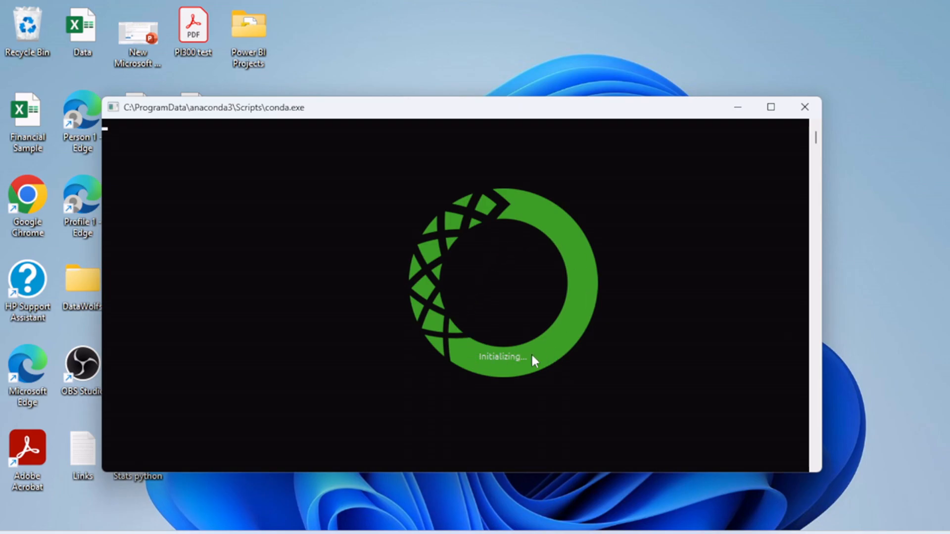
{"action": "mouse_move", "coordinate": [523, 373]}
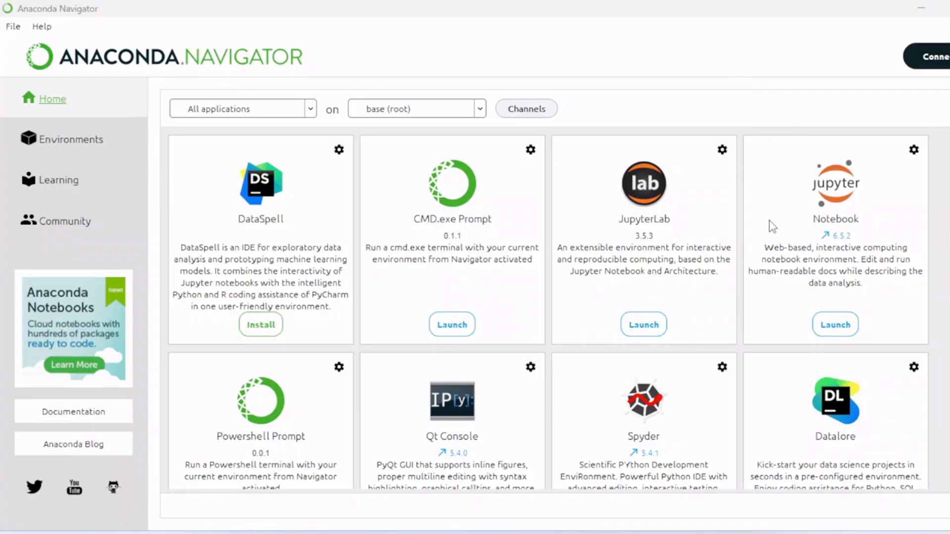
{"action": "mouse_move", "coordinate": [444, 248]}
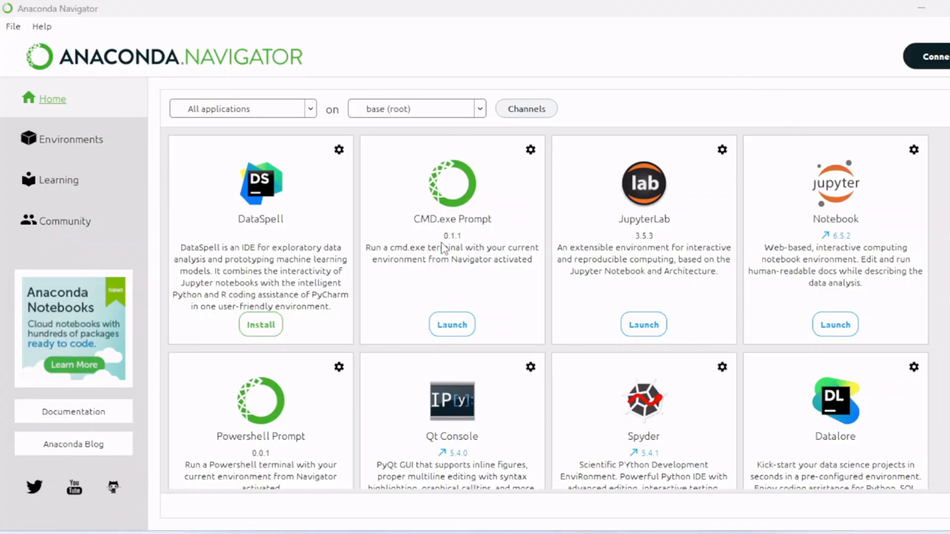
{"action": "mouse_move", "coordinate": [267, 235]}
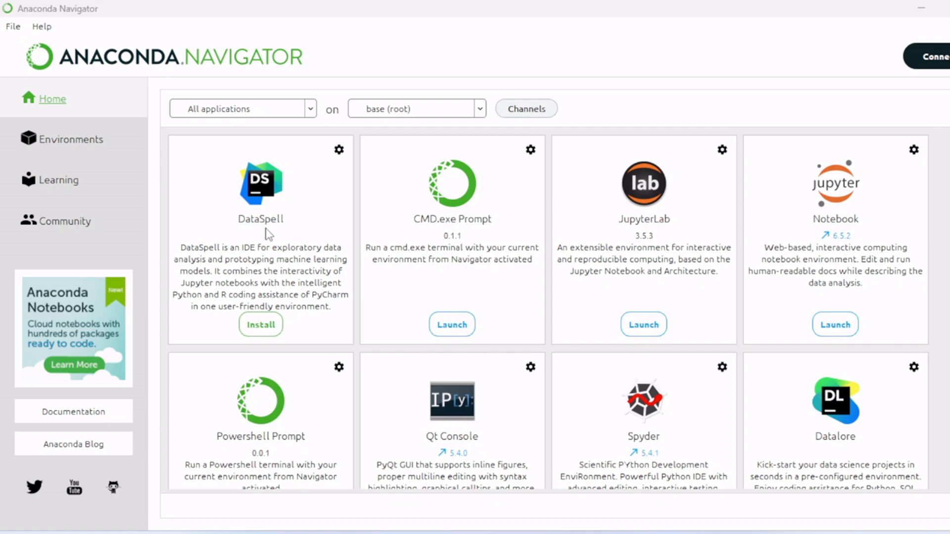
{"action": "mouse_move", "coordinate": [684, 328]}
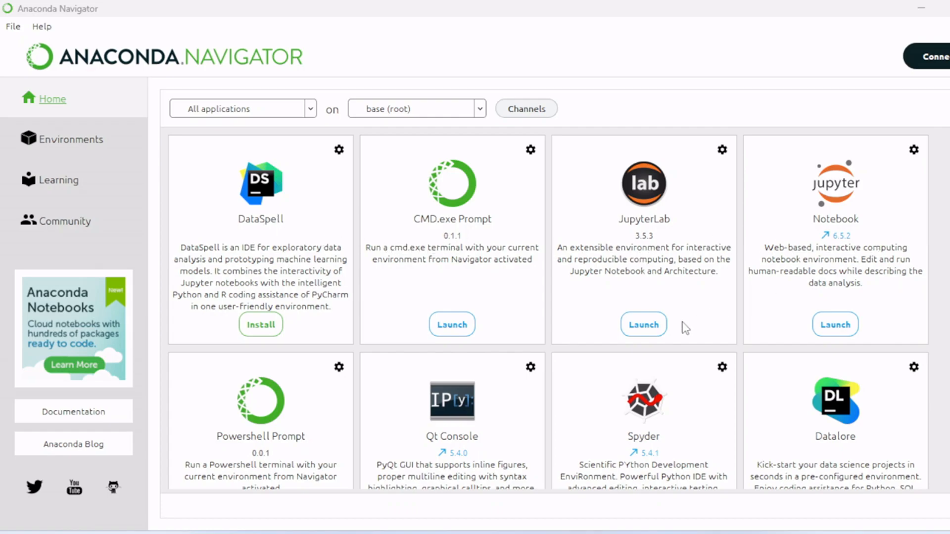
- Scroll through the Anaconda Navigator Home application grid
{"action": "scroll", "scroll_direction": "down", "scroll_amount": 3}
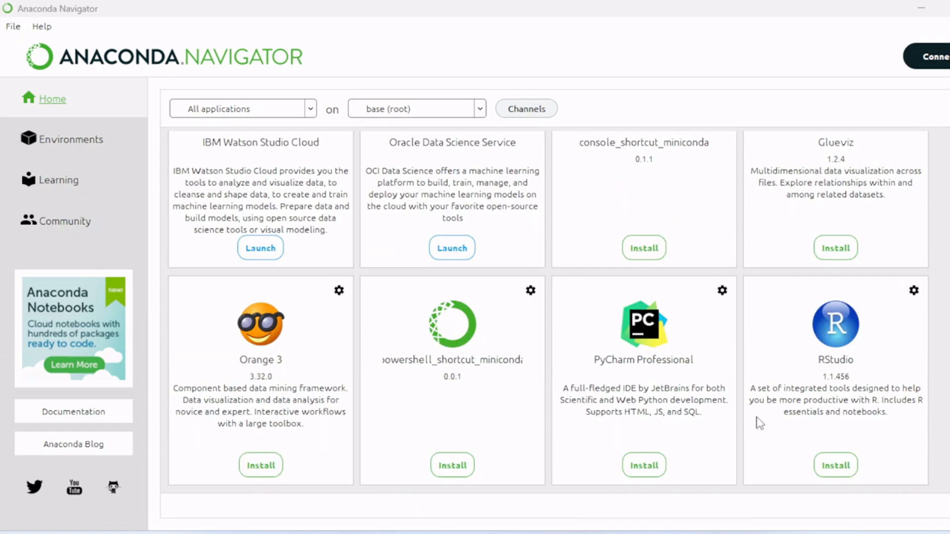
{"action": "mouse_move", "coordinate": [627, 382]}
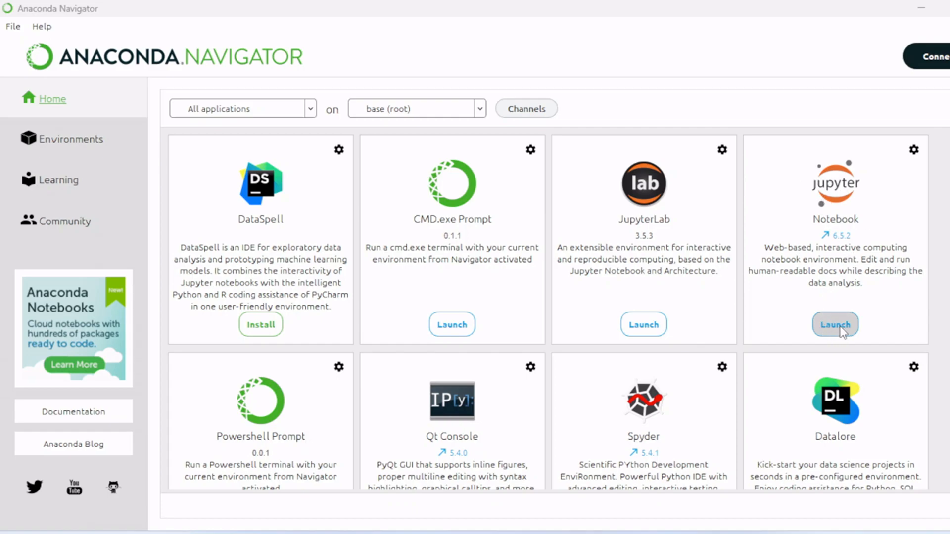
- Launch Jupyter Notebook and go to the Desktop folder in the file browser
{"action": "left_click", "coordinate": [834, 324]}
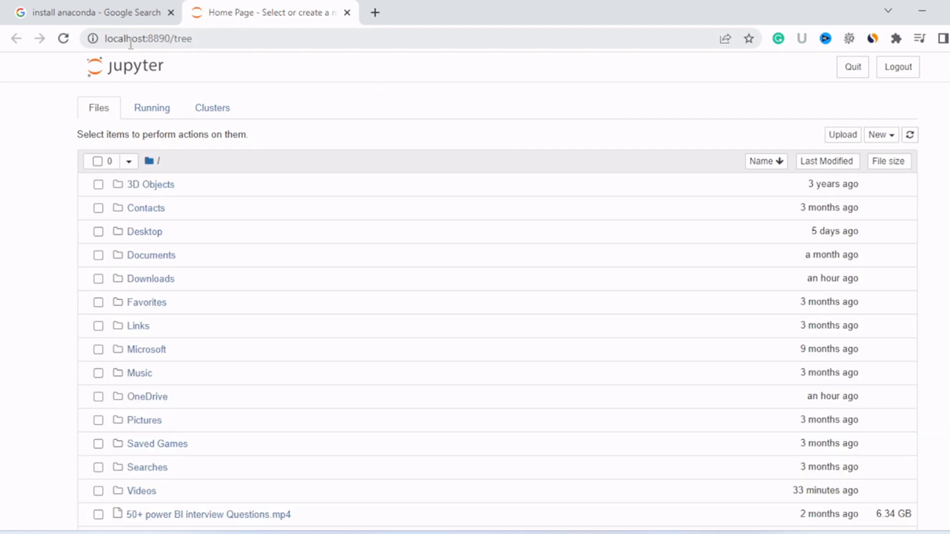
{"action": "mouse_move", "coordinate": [200, 38]}
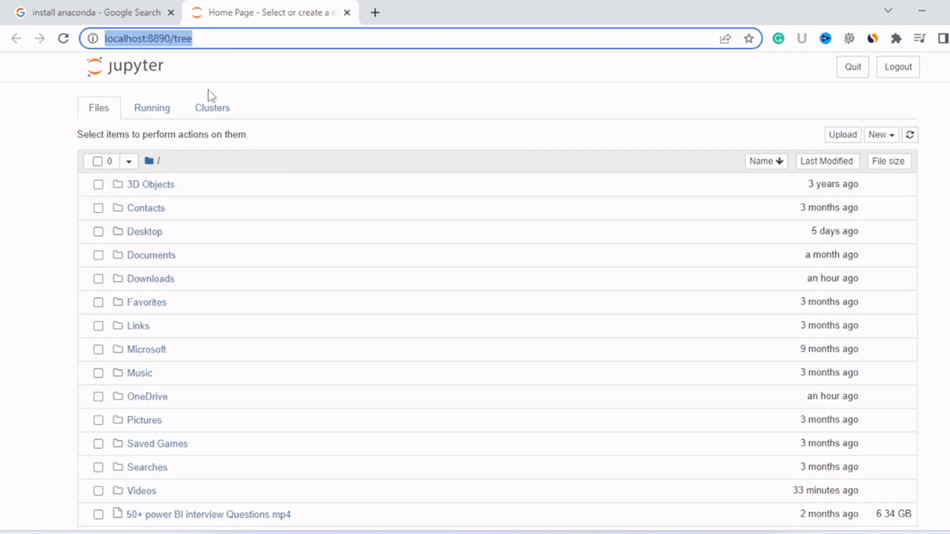
{"action": "mouse_move", "coordinate": [389, 231]}
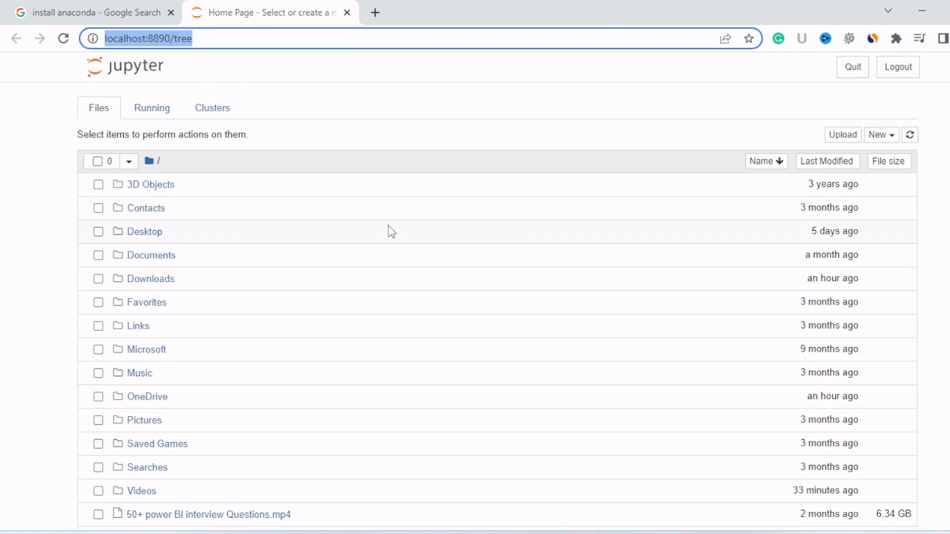
{"action": "mouse_move", "coordinate": [145, 243]}
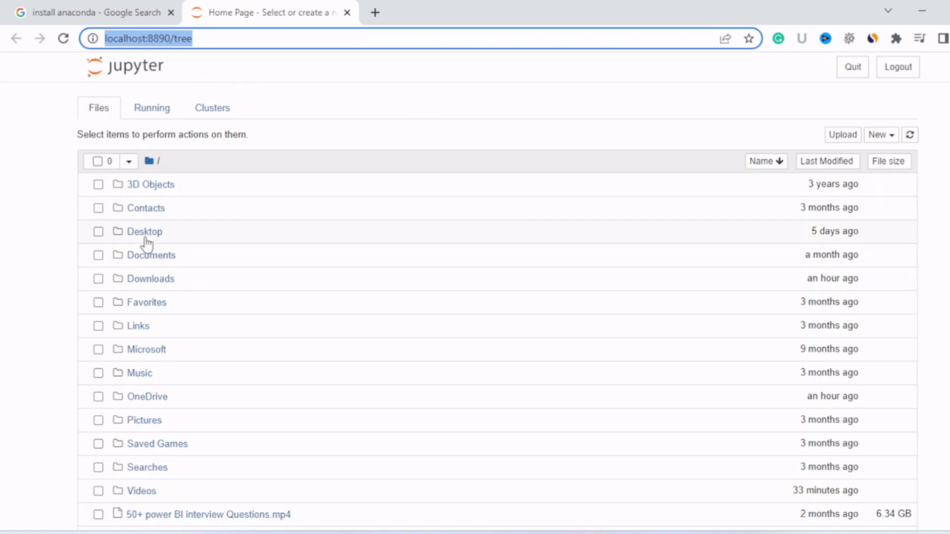
{"action": "mouse_move", "coordinate": [145, 231]}
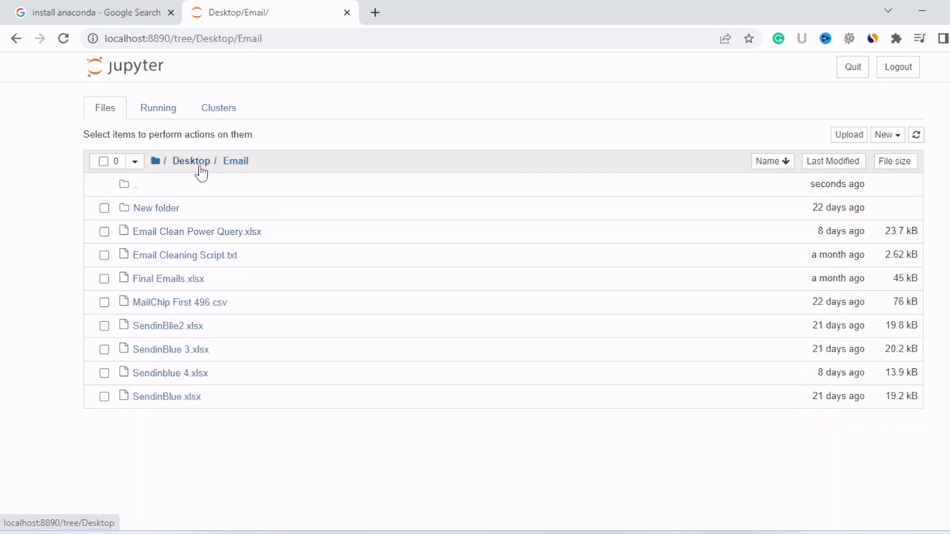
{"action": "left_click", "coordinate": [191, 161]}
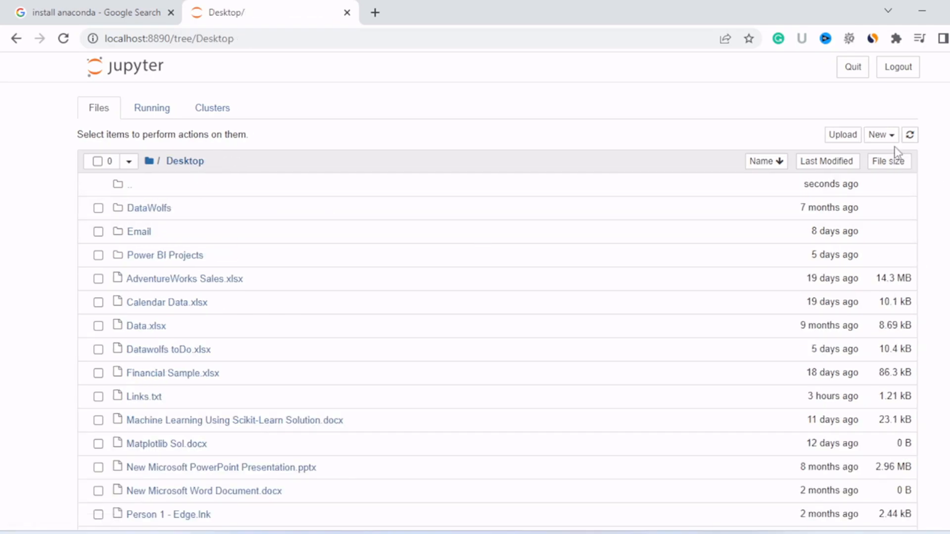
{"action": "left_click", "coordinate": [877, 134]}
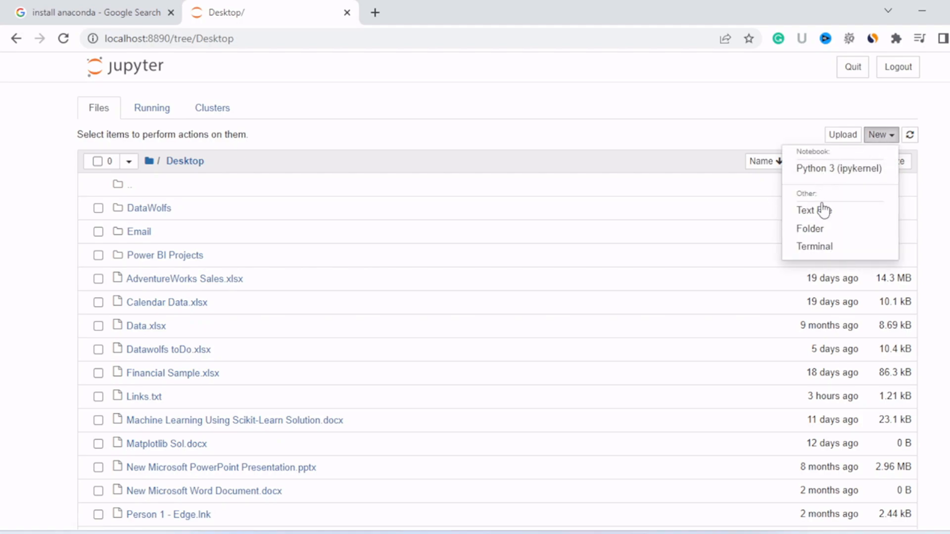
- Create a new Desktop folder and rename it 'Datawolfs First Python Program'
{"action": "left_click", "coordinate": [809, 228]}
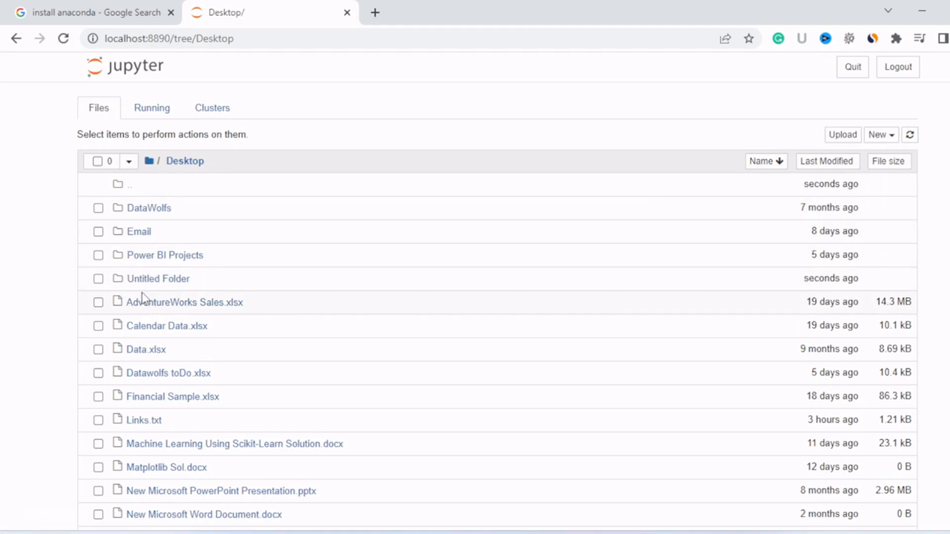
{"action": "left_click", "coordinate": [98, 279]}
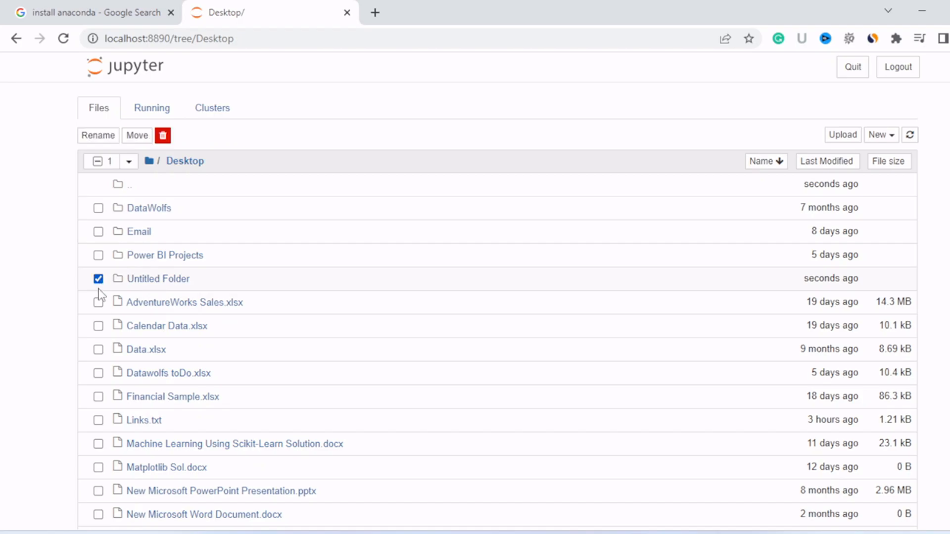
{"action": "left_click", "coordinate": [97, 135]}
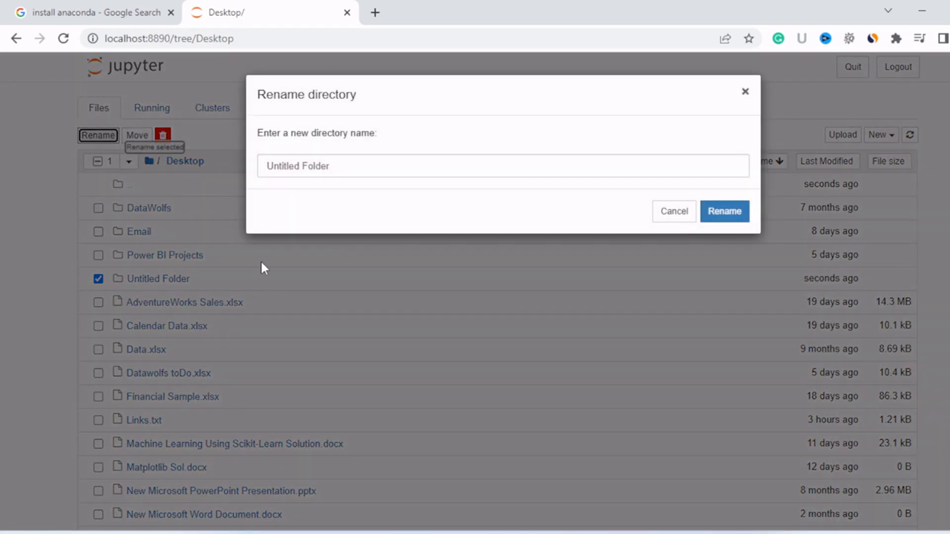
{"action": "type", "text": "Datawo"}
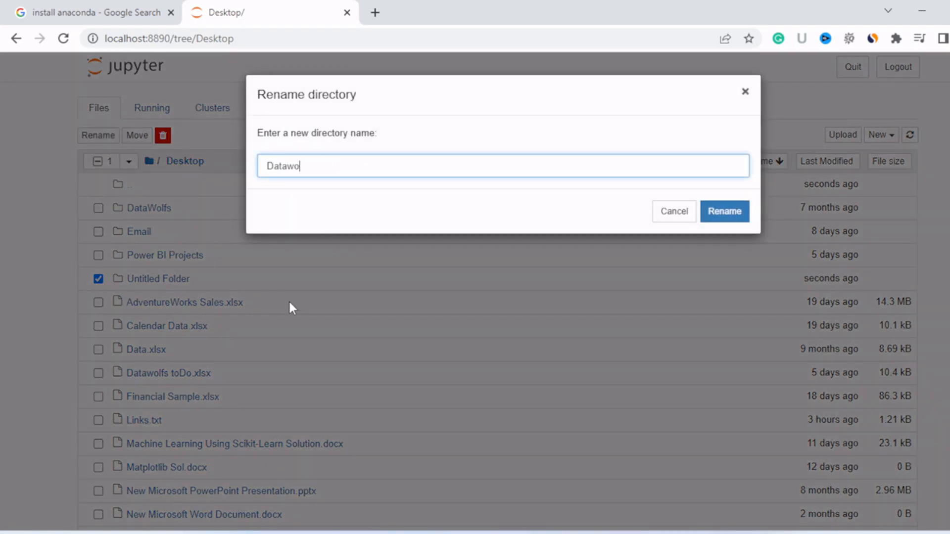
{"action": "type", "text": "lfs First"}
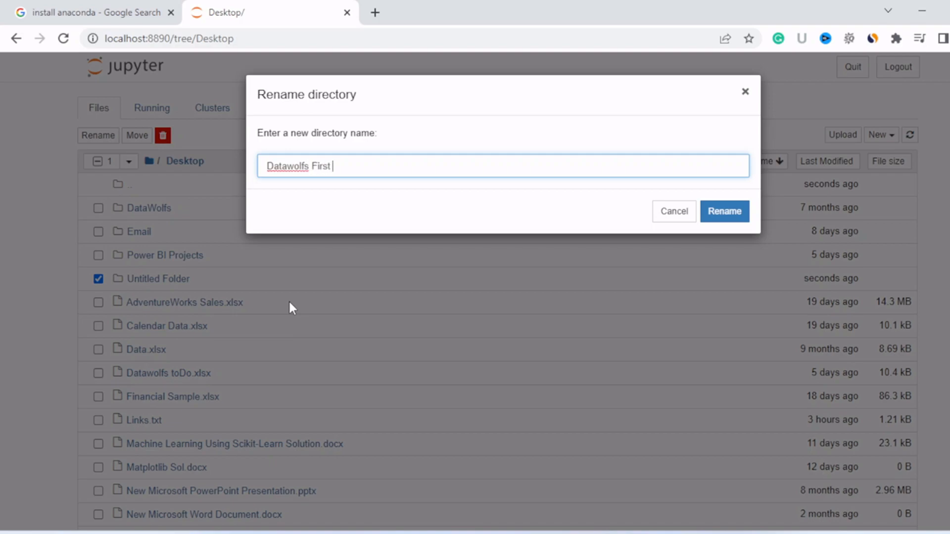
{"action": "type", "text": "Py"}
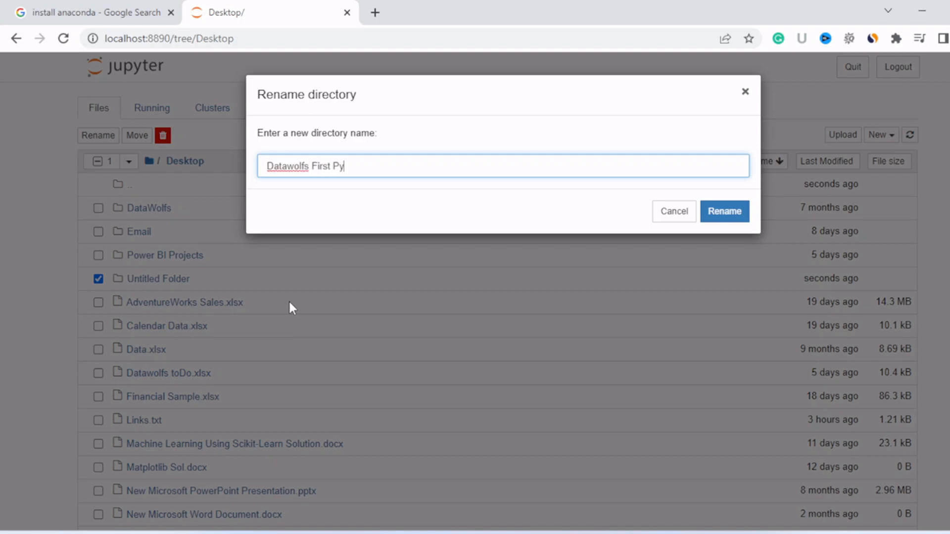
{"action": "type", "text": "thon Prog"}
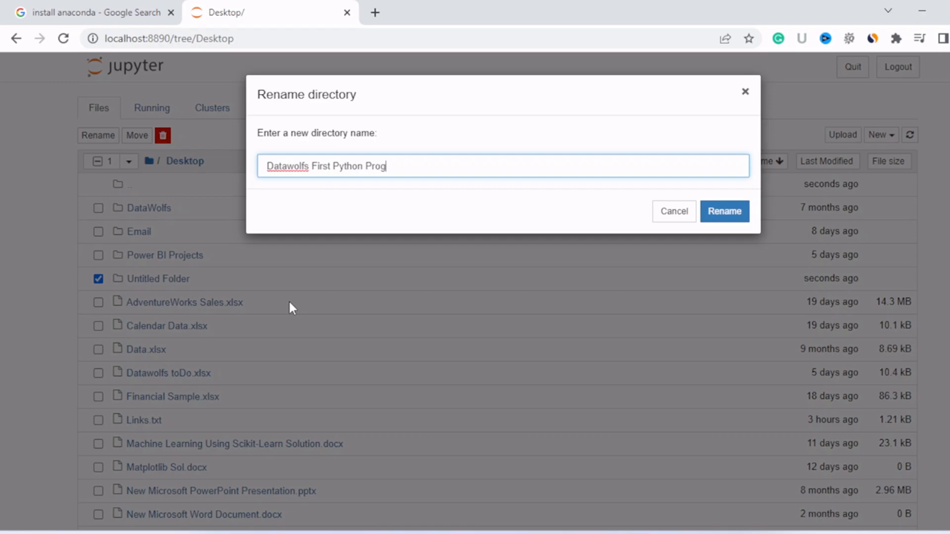
{"action": "type", "text": "ram"}
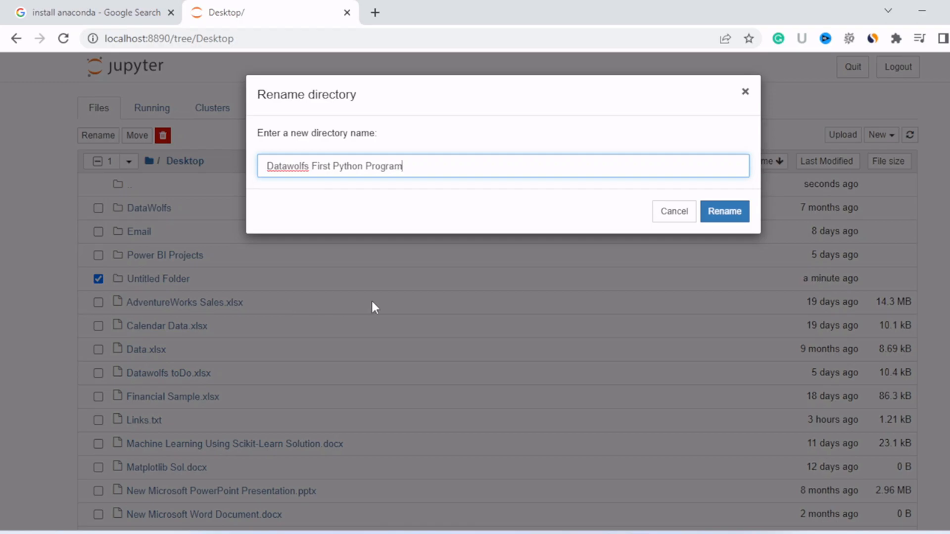
{"action": "left_click", "coordinate": [723, 211]}
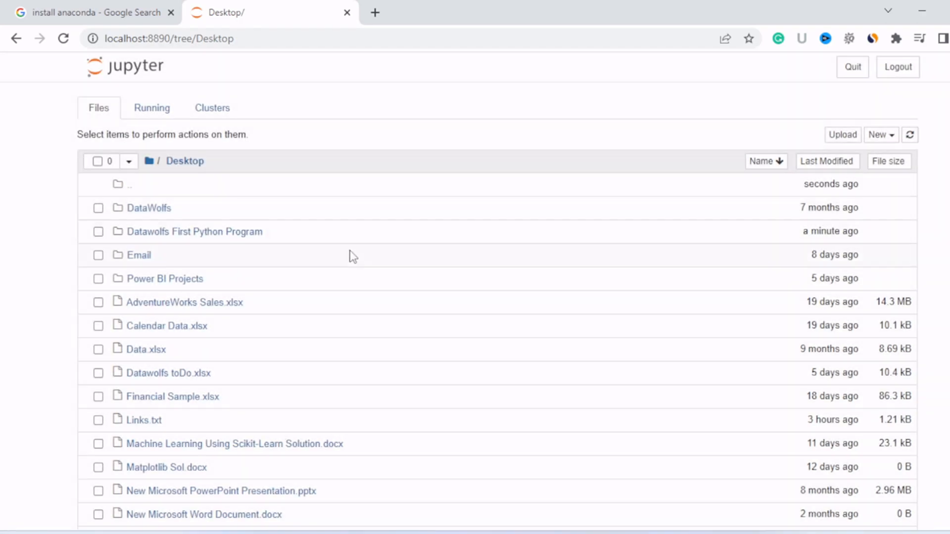
- Open the Datawolfs First Python Program folder and create a Python 3 notebook there
{"action": "left_click", "coordinate": [195, 231]}
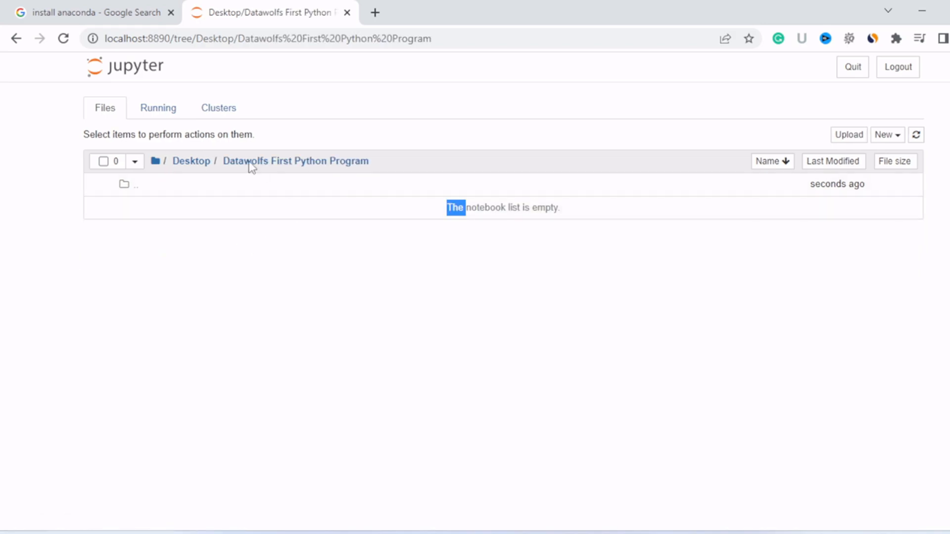
{"action": "mouse_move", "coordinate": [294, 167]}
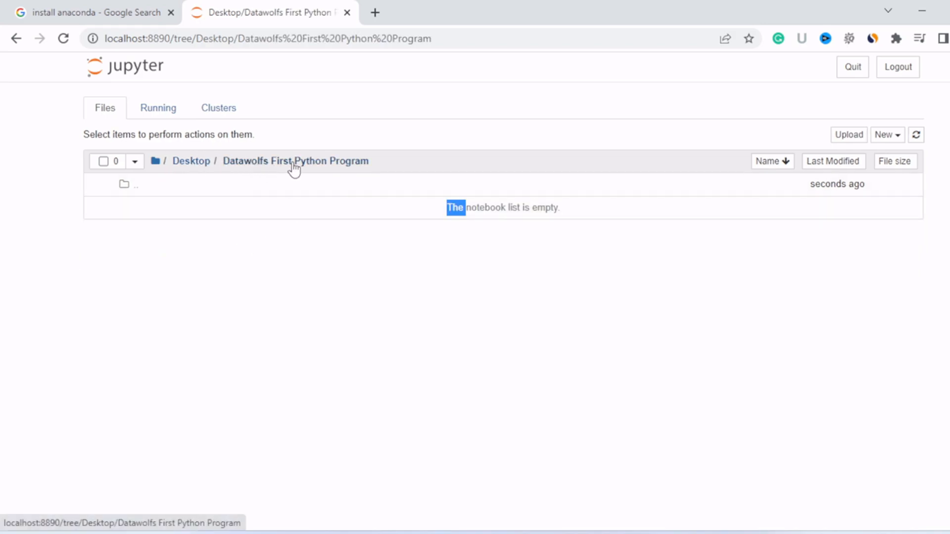
{"action": "mouse_move", "coordinate": [352, 170]}
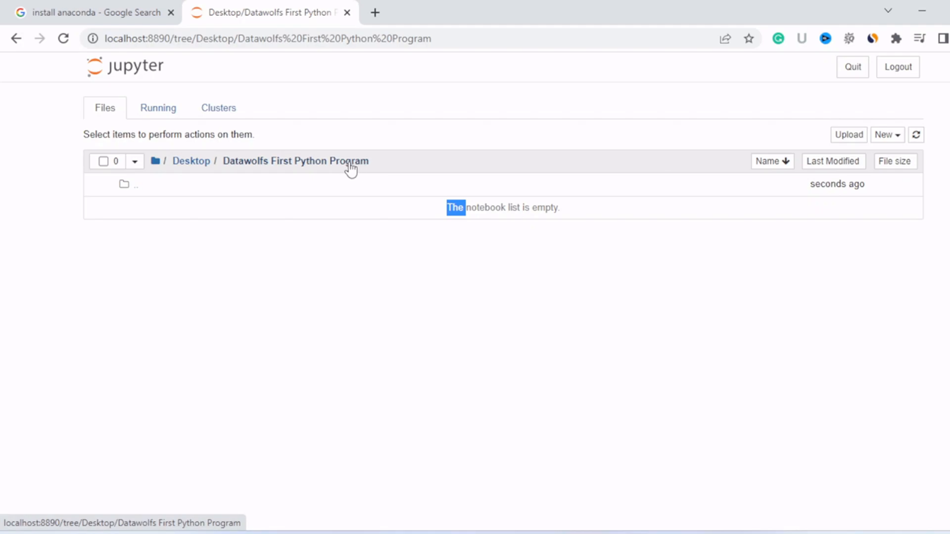
{"action": "mouse_move", "coordinate": [886, 134]}
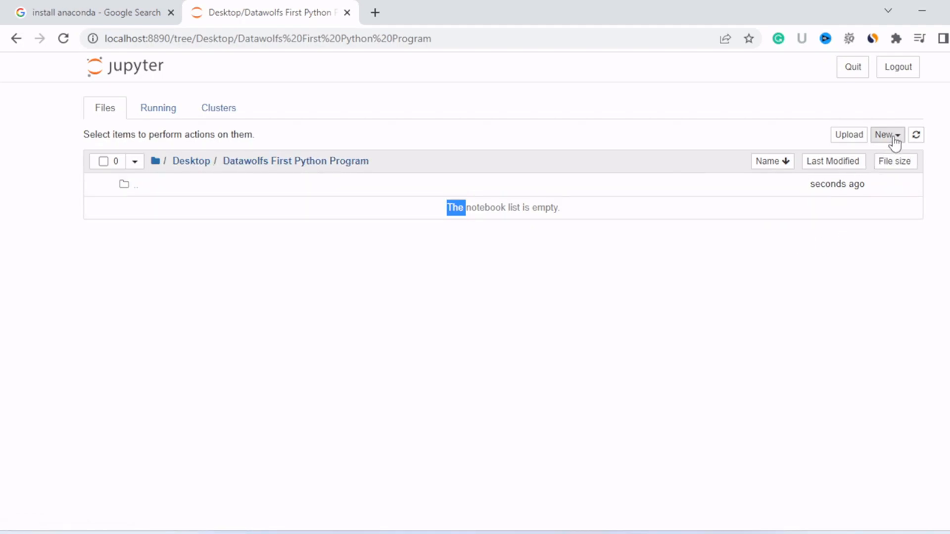
{"action": "left_click", "coordinate": [886, 135]}
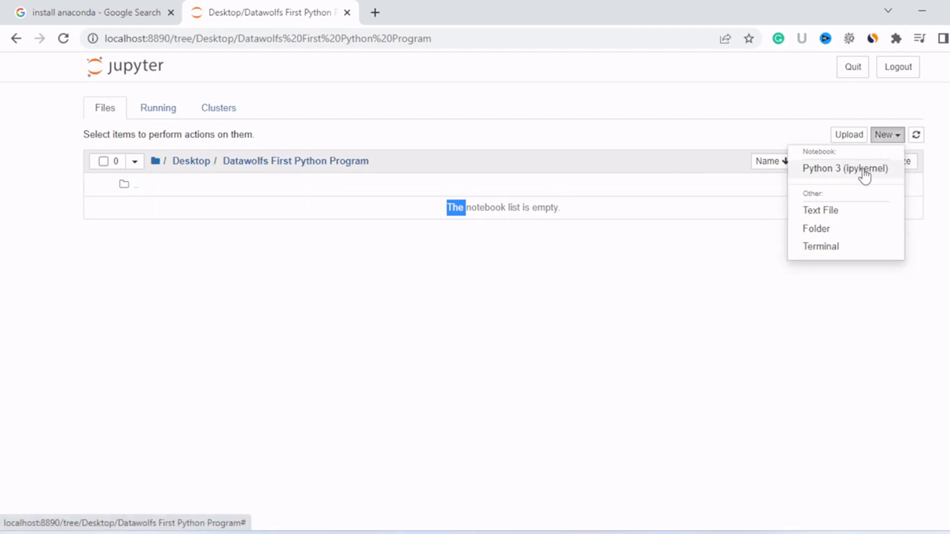
{"action": "left_click", "coordinate": [843, 169]}
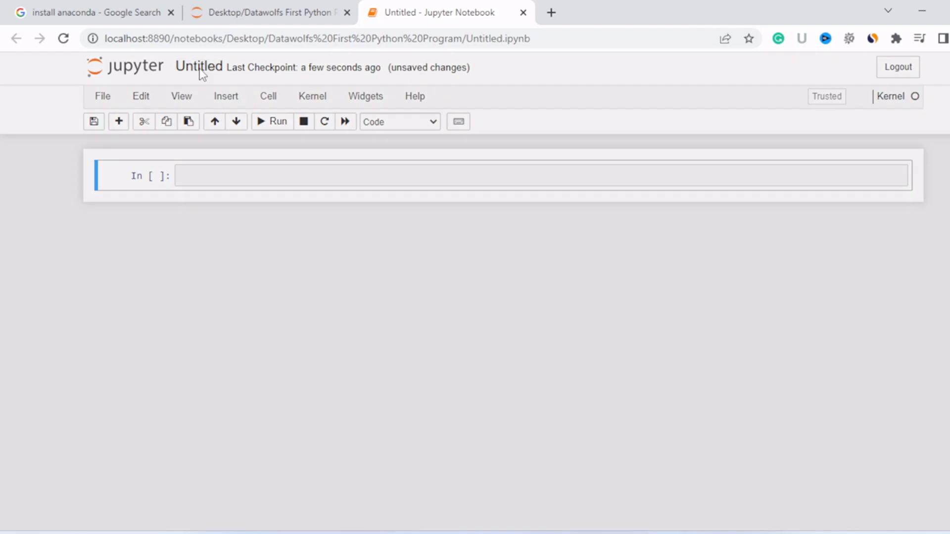
- Rename the untitled notebook to 'Datawolfs FPP'
{"action": "left_click", "coordinate": [198, 66]}
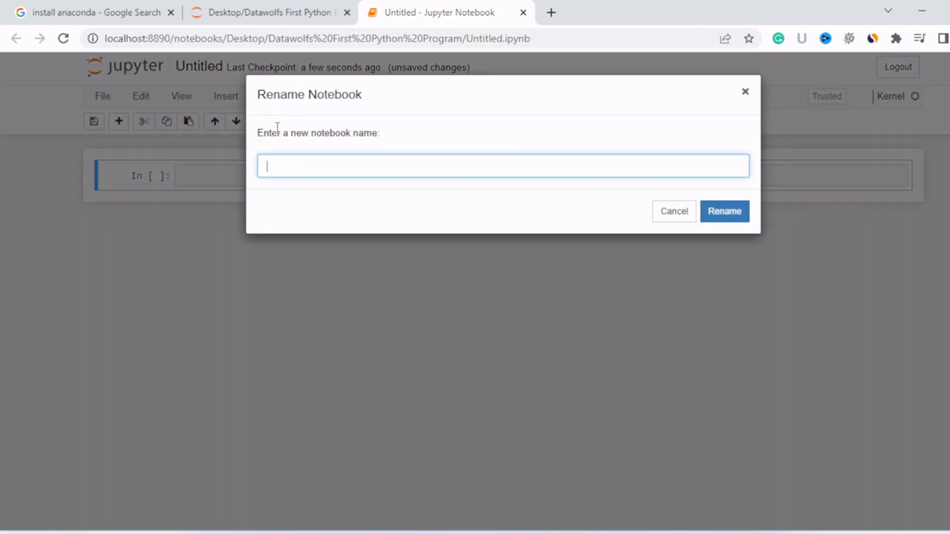
{"action": "type", "text": "Fis"}
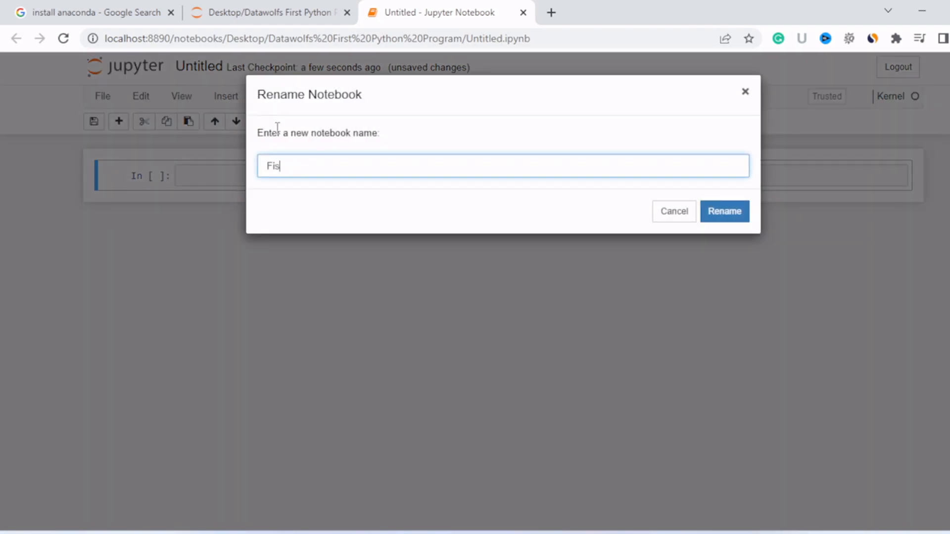
{"action": "type", "text": "D"}
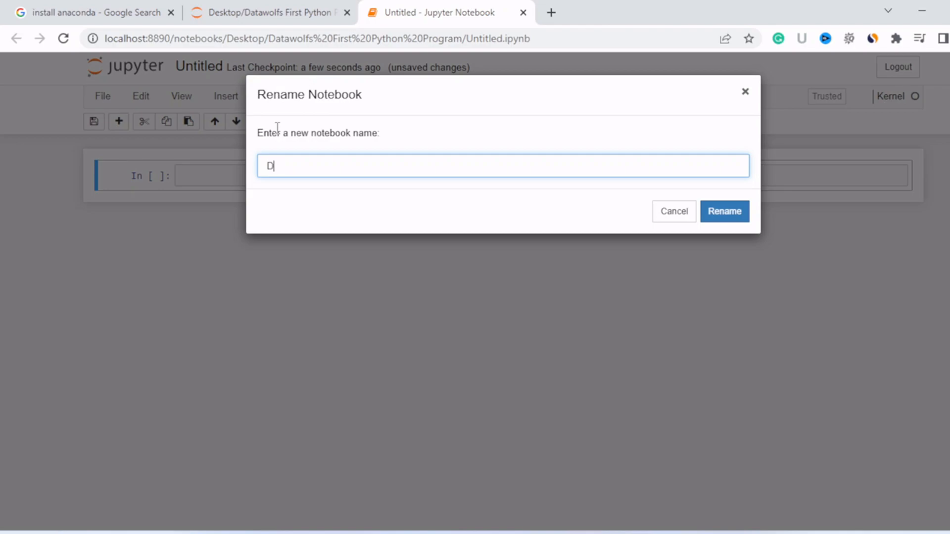
{"action": "type", "text": "atawolfs FPP"}
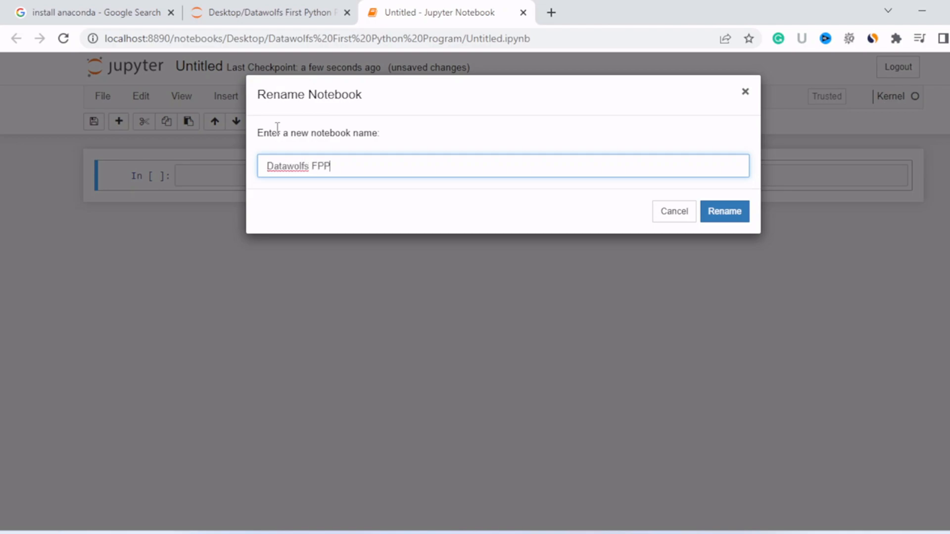
{"action": "left_click", "coordinate": [724, 211]}
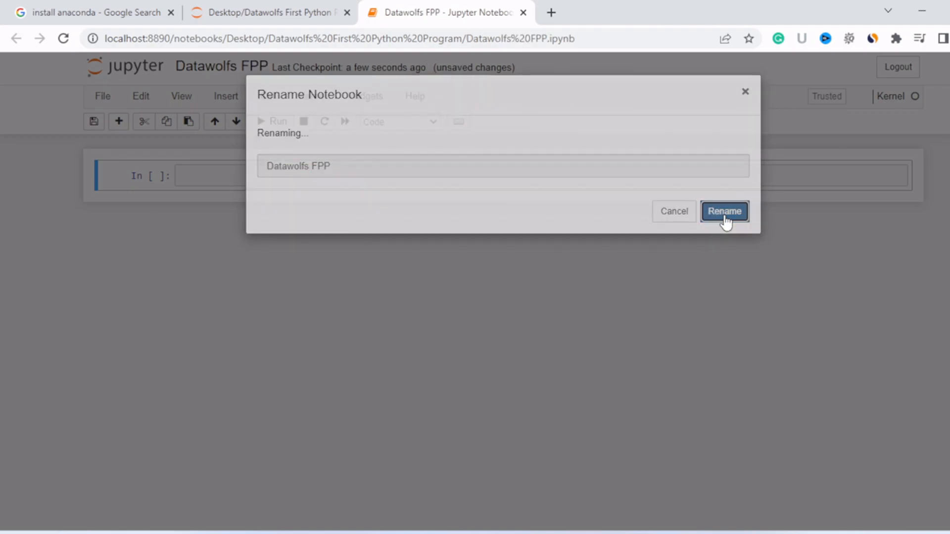
- Select all the matplotlib plotting code in the notes file
{"action": "left_click", "coordinate": [723, 211]}
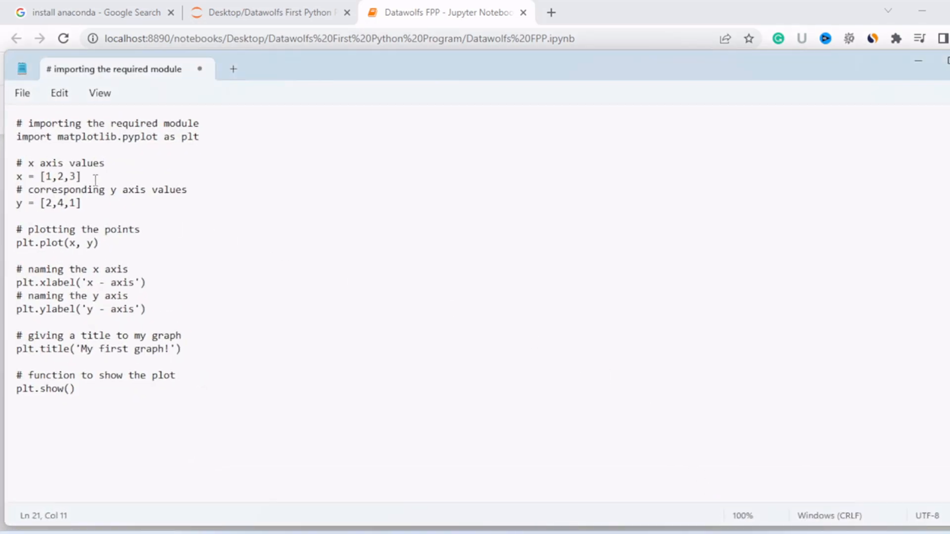
{"action": "triple_click", "coordinate": [108, 123]}
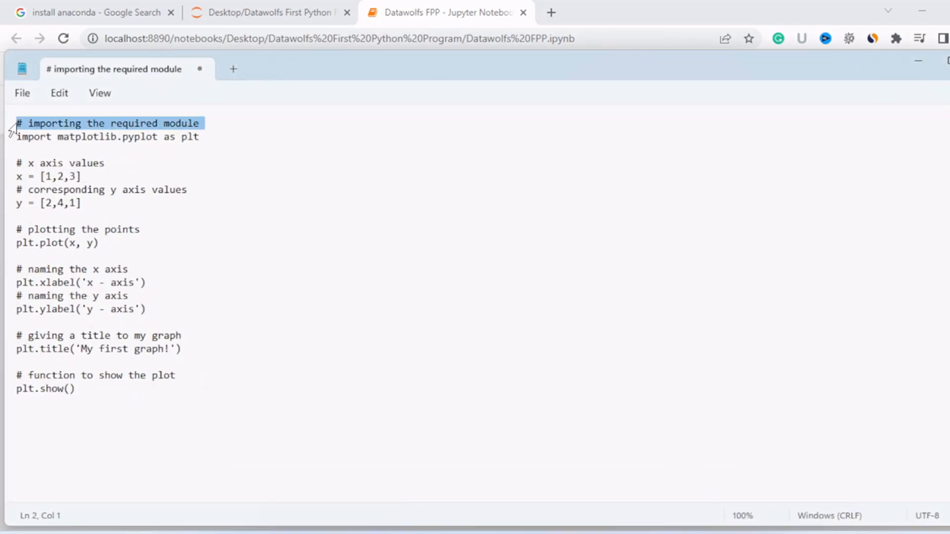
{"action": "key", "text": "ctrl+a"}
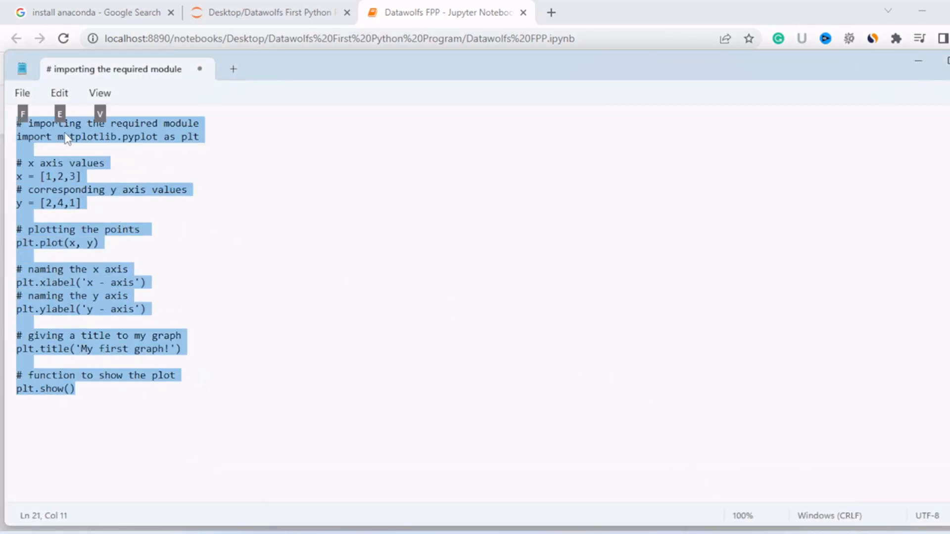
{"action": "mouse_move", "coordinate": [191, 330]}
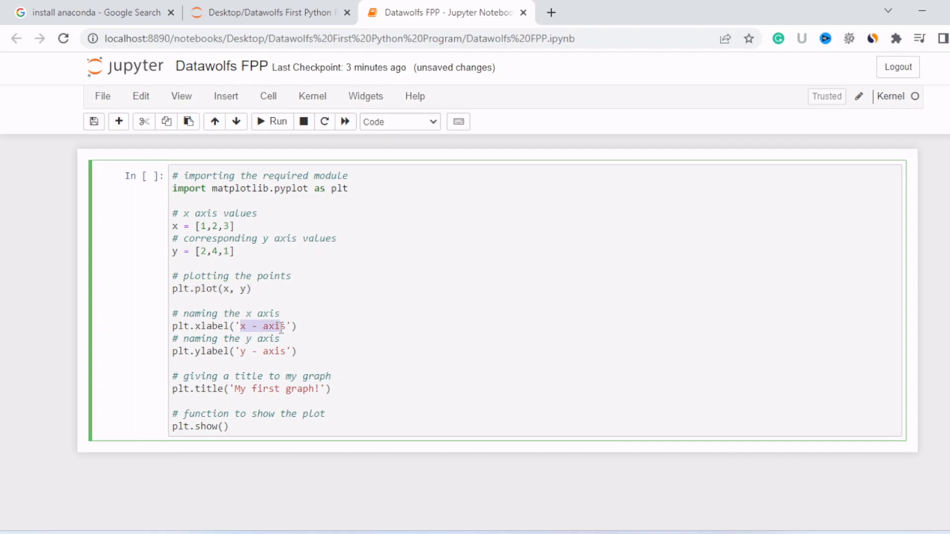
- Check the pasted matplotlib code's x-axis label and place the cursor after plt.show()
{"action": "double_click", "coordinate": [262, 351]}
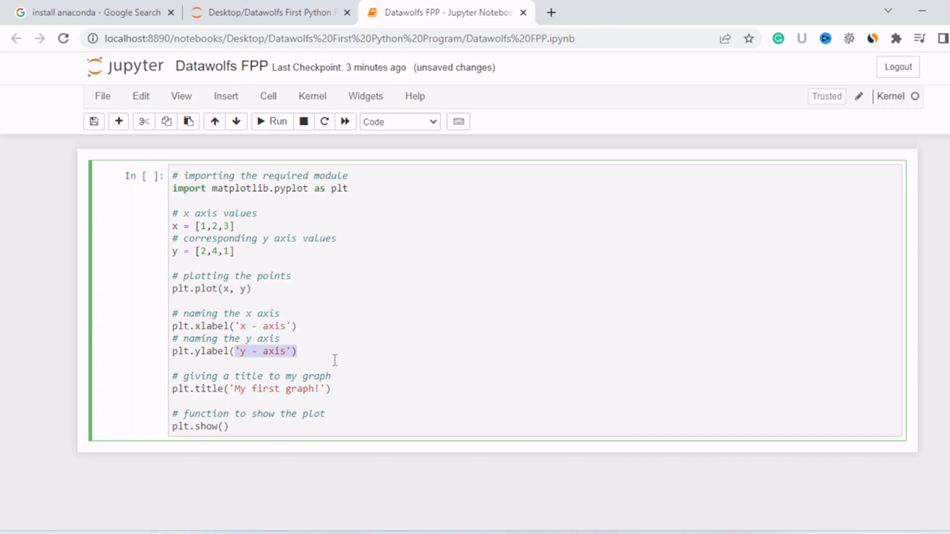
{"action": "scroll", "scroll_direction": "up", "scroll_amount": 3}
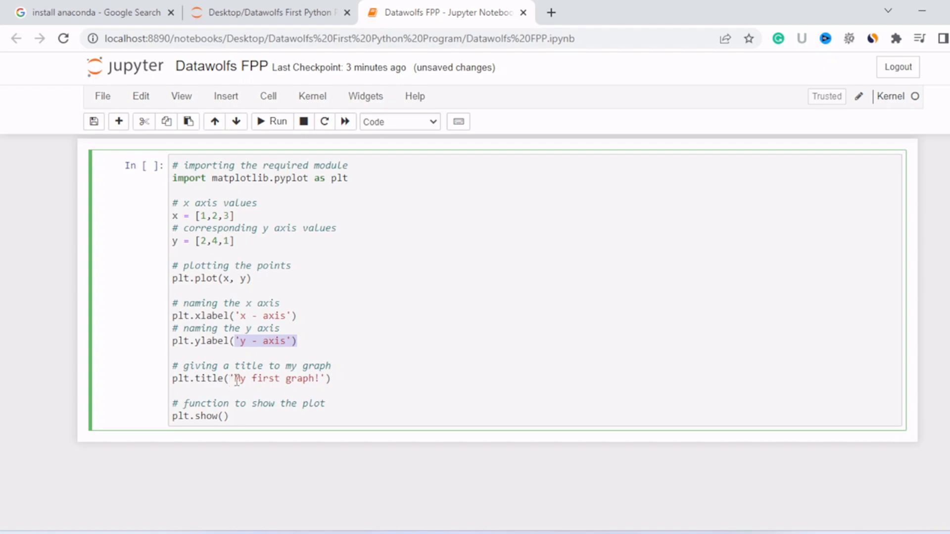
{"action": "left_click", "coordinate": [229, 416]}
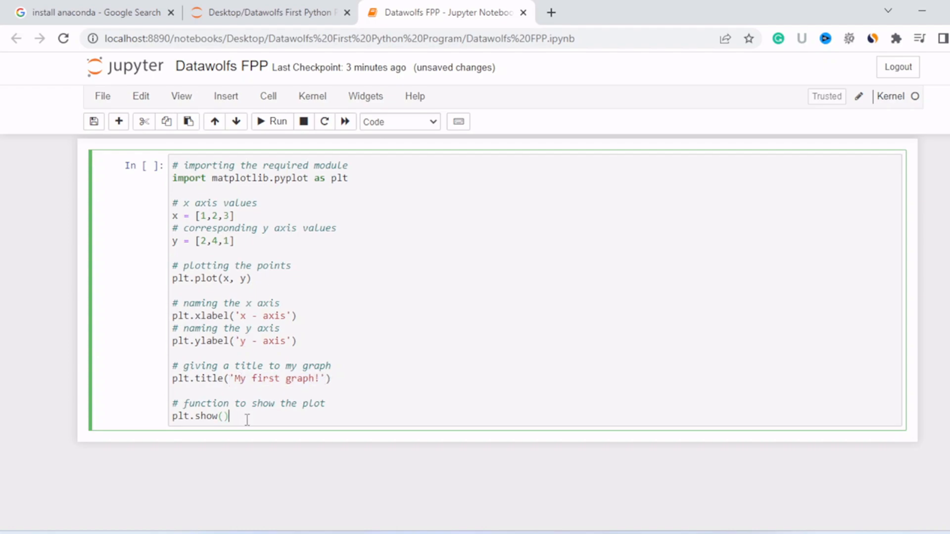
{"action": "mouse_move", "coordinate": [270, 374]}
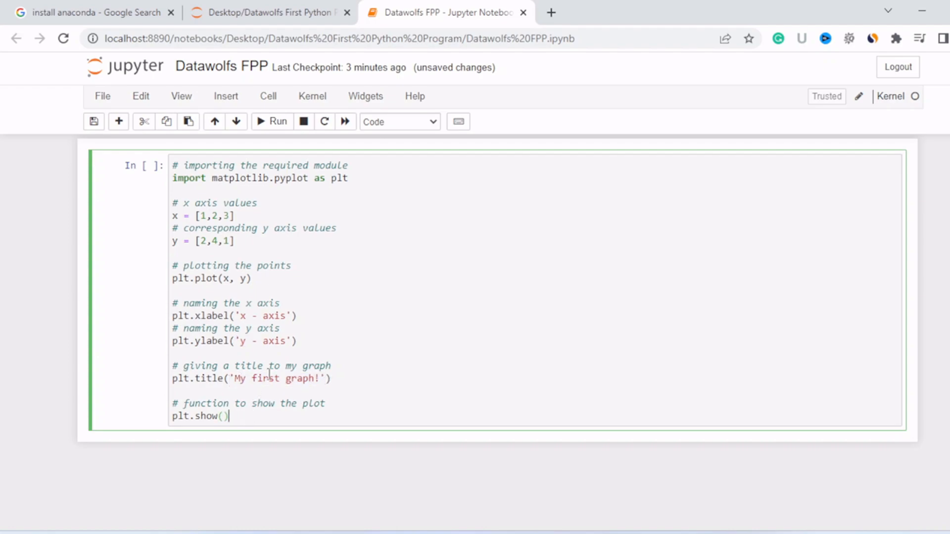
- Run the plotting cell and scroll to view the 'My first graph!' line chart
{"action": "left_click", "coordinate": [272, 122]}
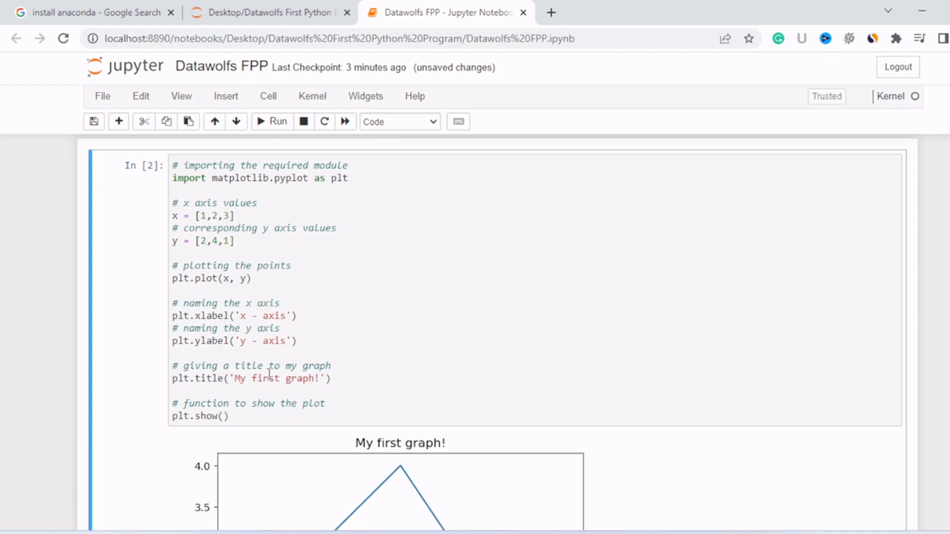
{"action": "scroll", "scroll_direction": "down", "scroll_amount": 3}
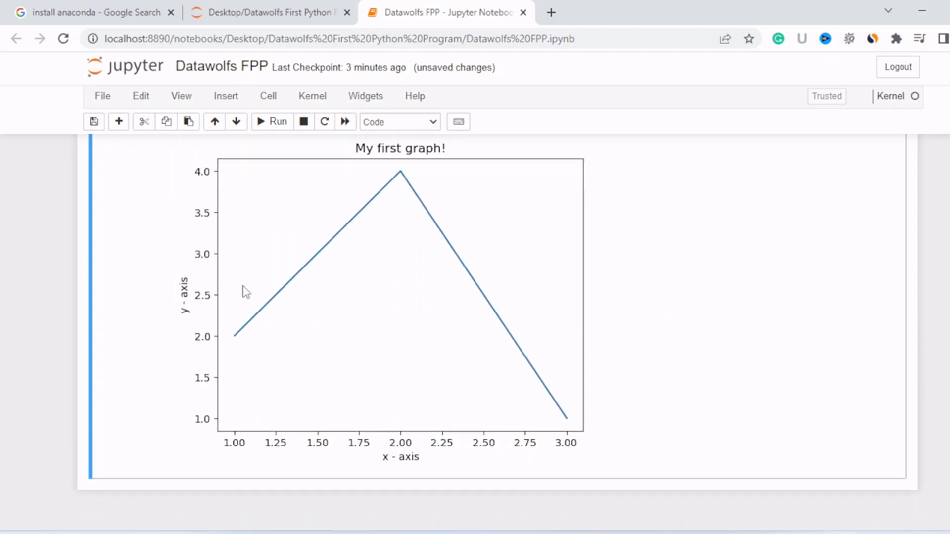
{"action": "scroll", "scroll_direction": "up", "scroll_amount": 3}
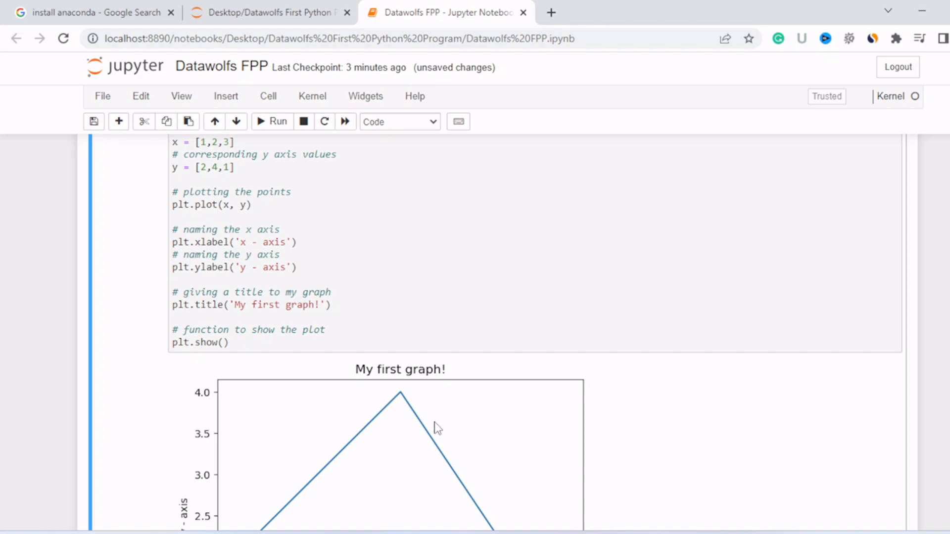
{"action": "scroll", "scroll_direction": "up", "scroll_amount": 3}
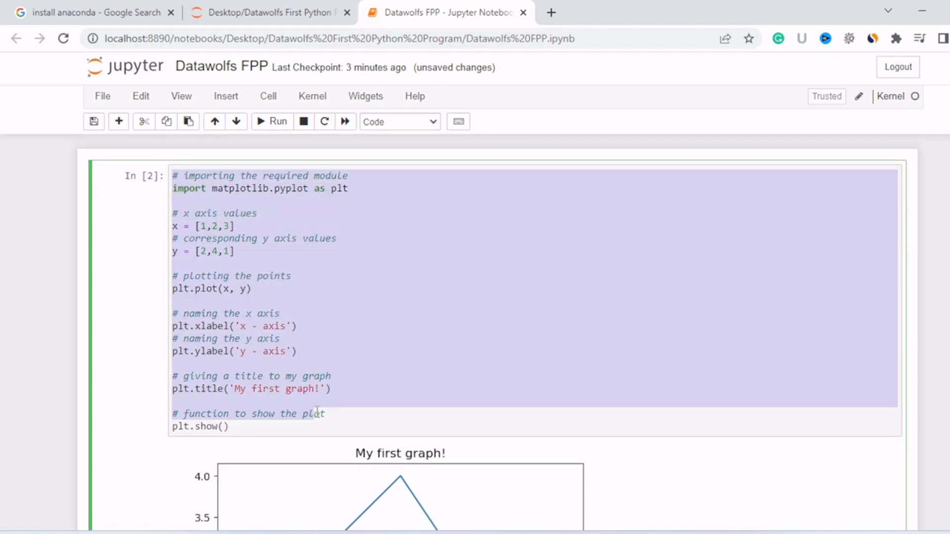
{"action": "scroll", "scroll_direction": "down", "scroll_amount": 3}
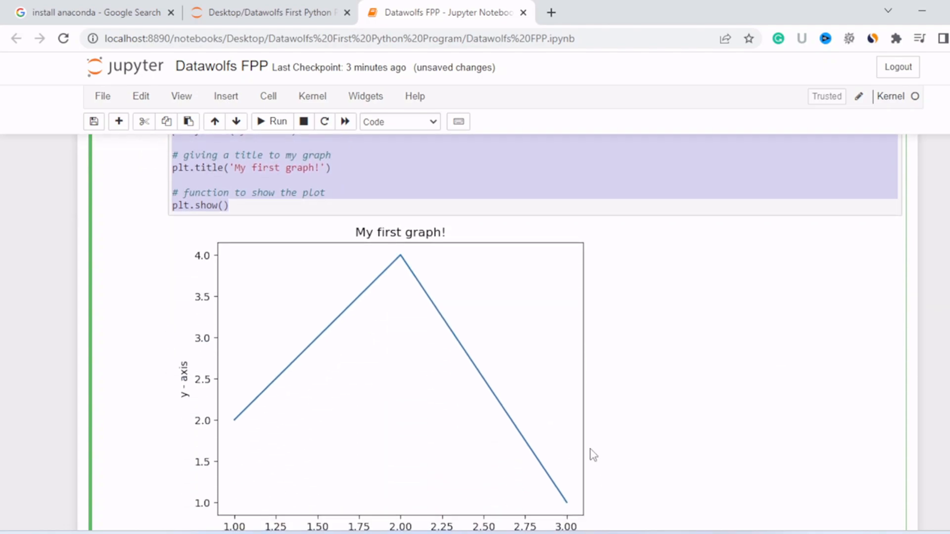
{"action": "scroll", "scroll_direction": "up", "scroll_amount": 3}
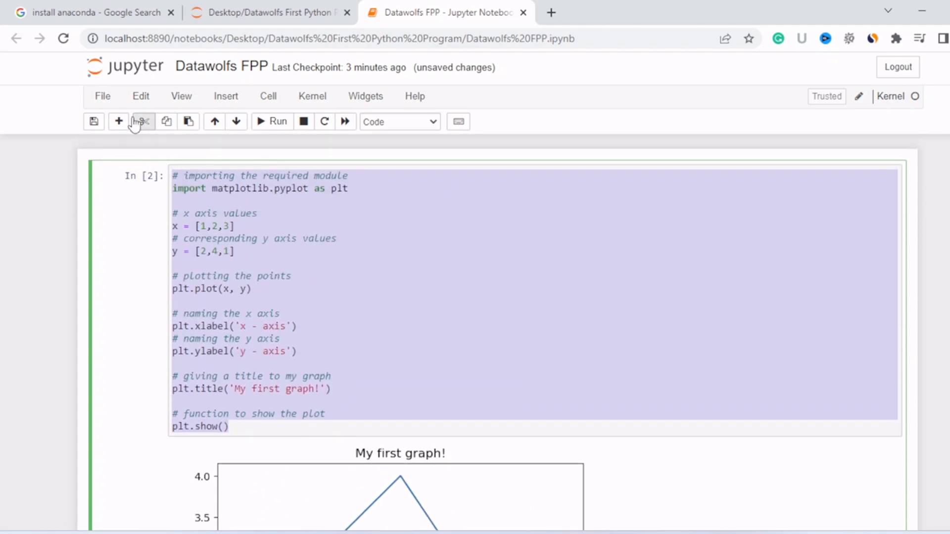
{"action": "left_click", "coordinate": [94, 121]}
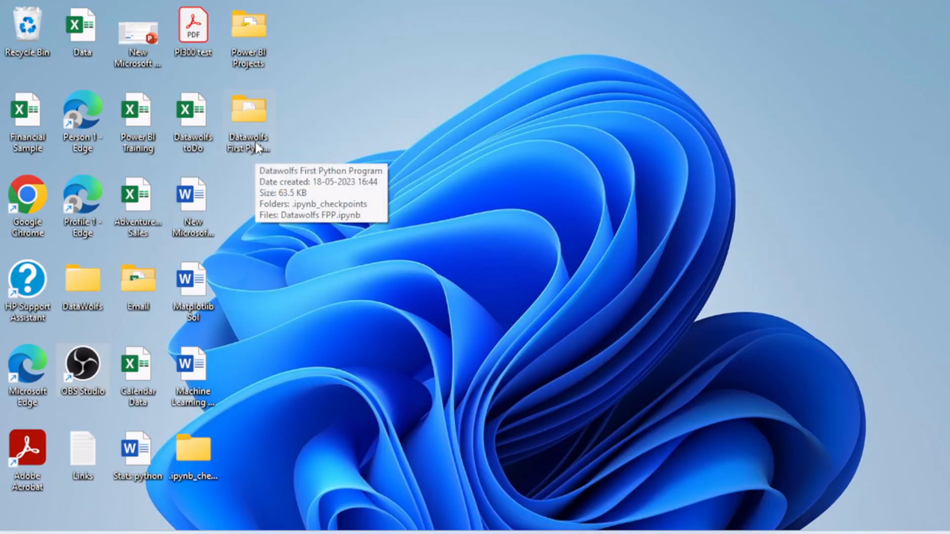
- Open the Datawolfs First Python Program folder to confirm Datawolfs FPP.ipynb is saved
{"action": "double_click", "coordinate": [248, 112]}
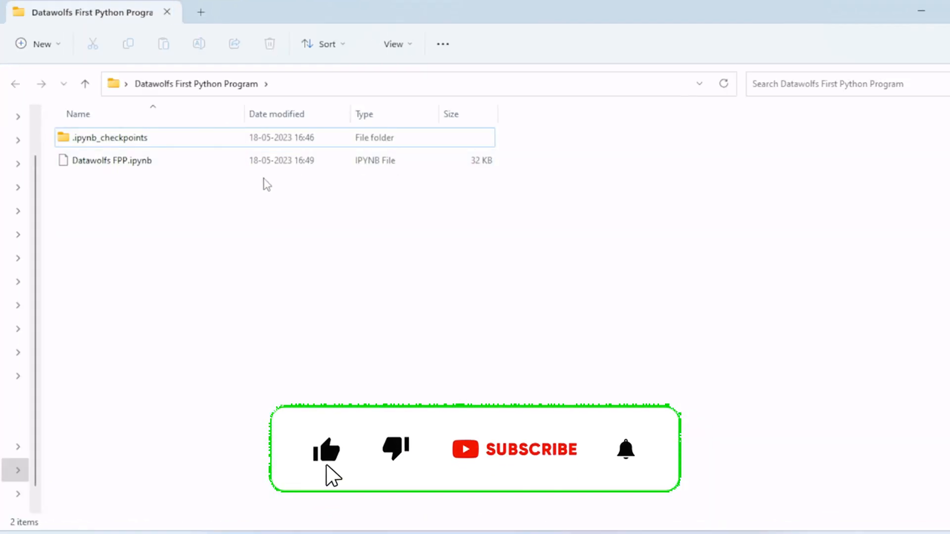
{"action": "left_click", "coordinate": [111, 160]}
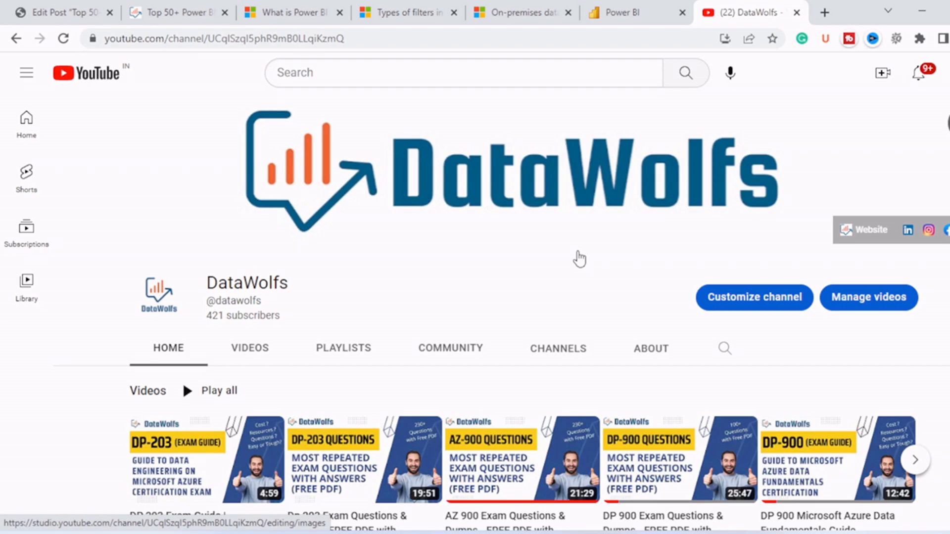
{"action": "mouse_move", "coordinate": [899, 242]}
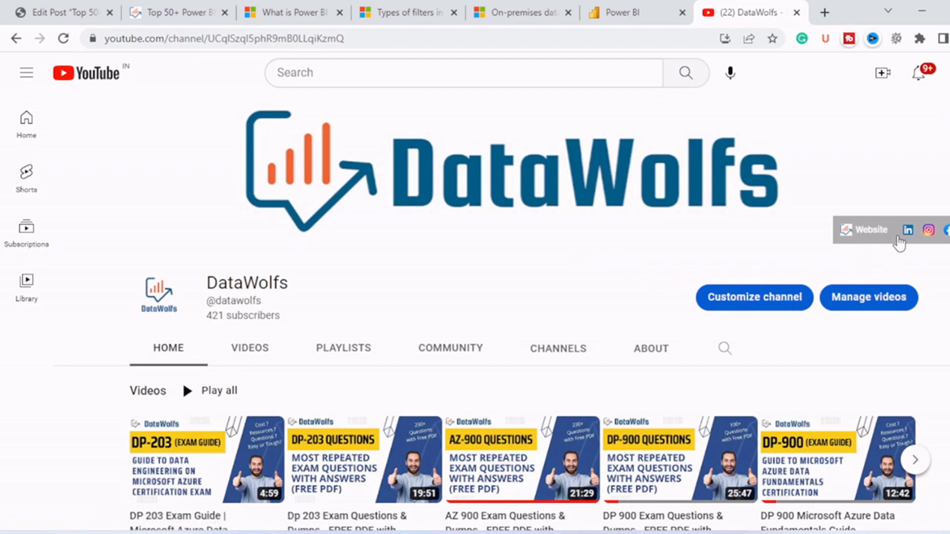
{"action": "mouse_move", "coordinate": [870, 229]}
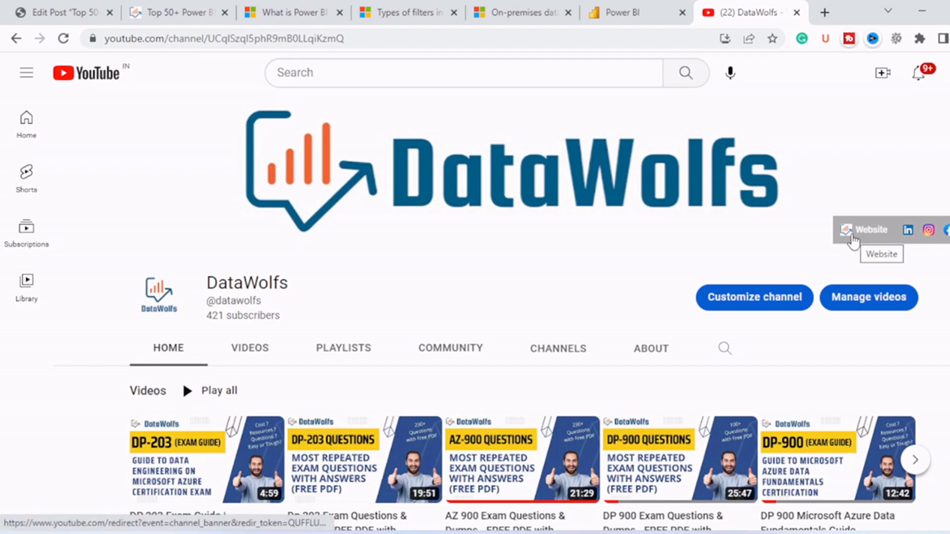
{"action": "mouse_move", "coordinate": [782, 389]}
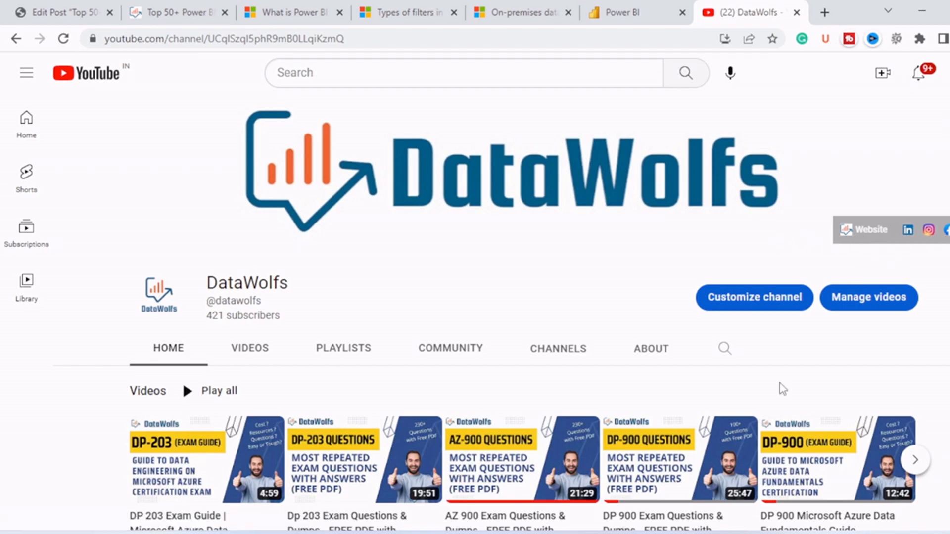